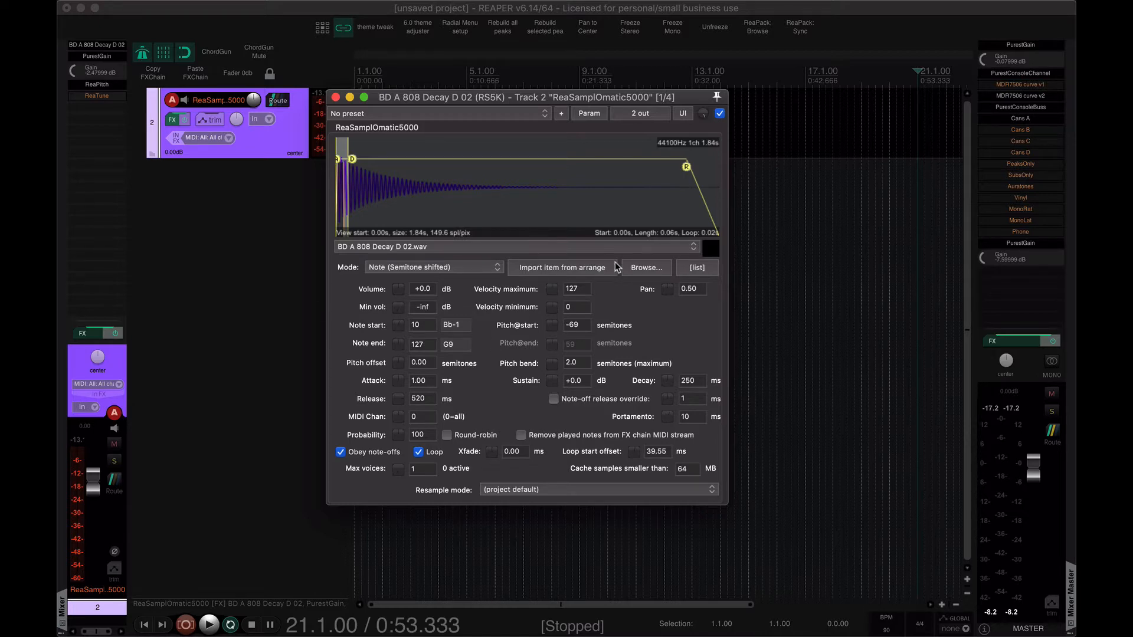
mouse_move(646, 423)
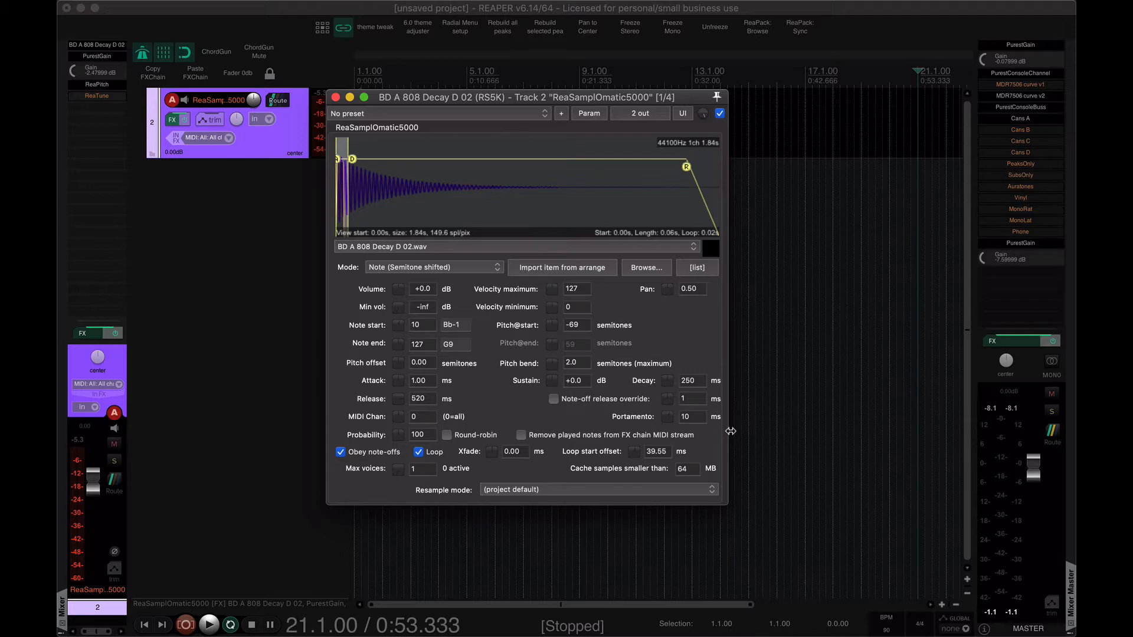
mouse_move(105, 51)
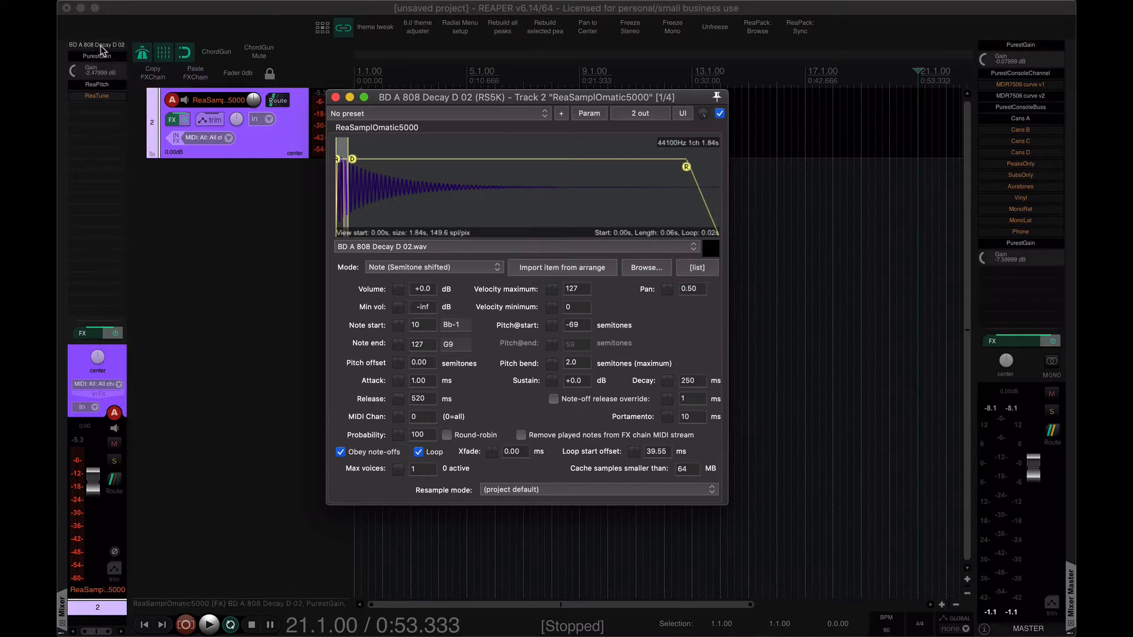
- Bypass the D 02 sampler, preview BD A 808 Decay C 05.wav, and show track 2's FX chain
left_click(719, 114)
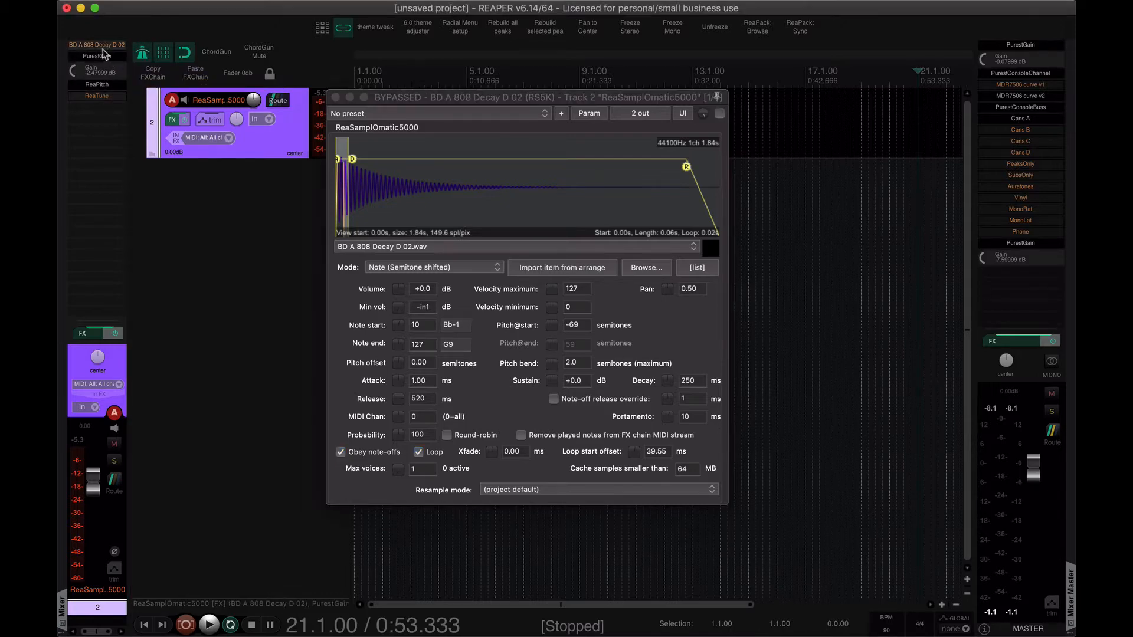
mouse_move(80, 138)
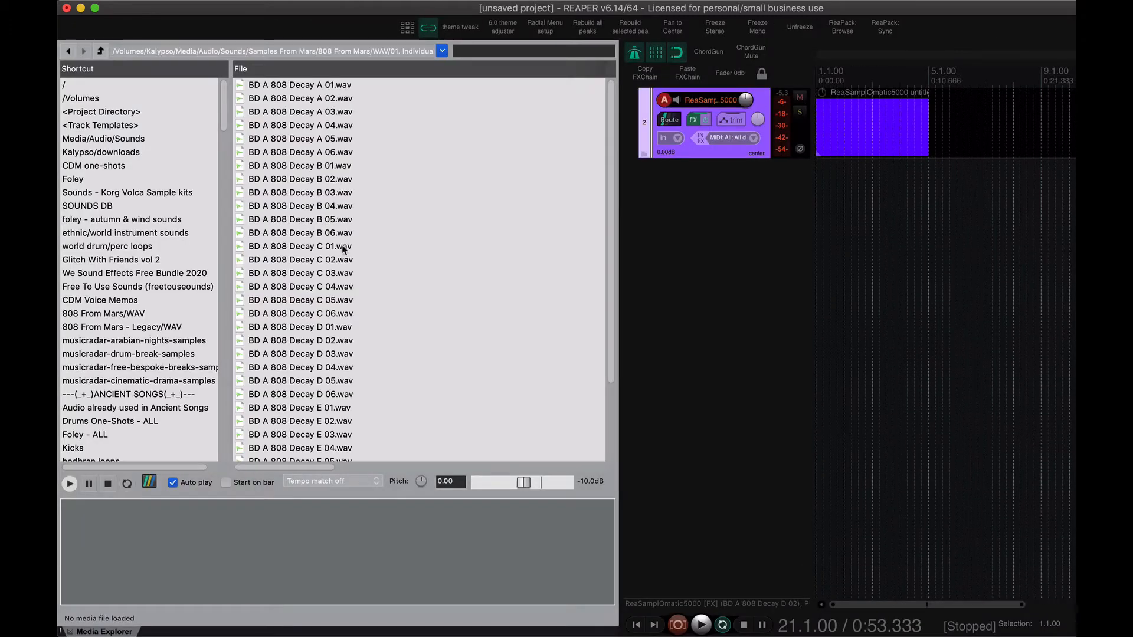
left_click(300, 300)
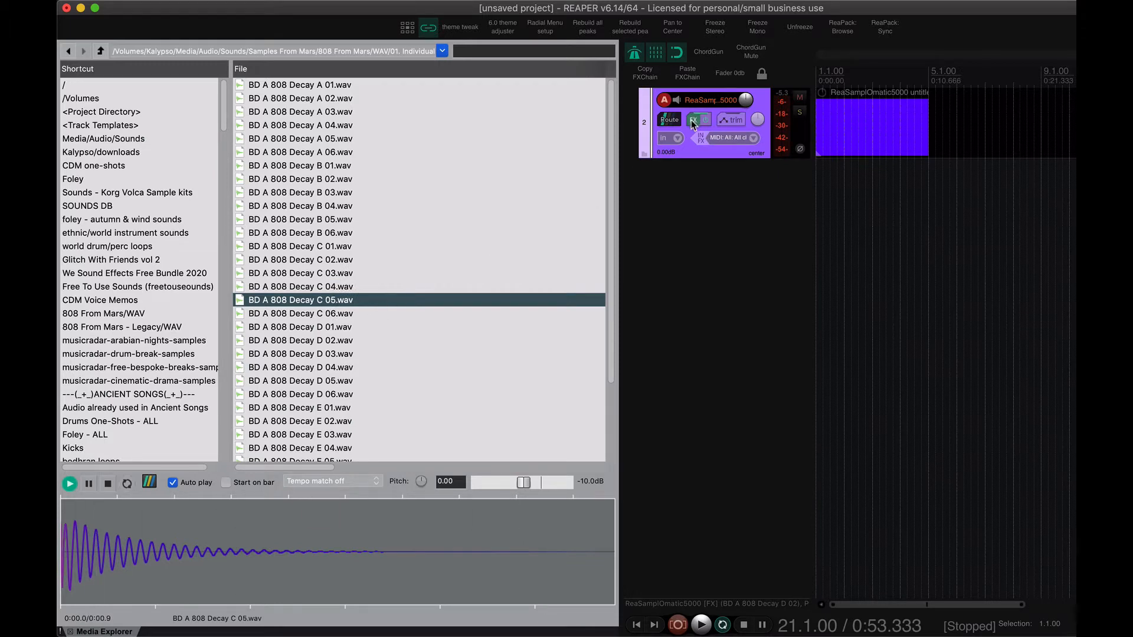
left_click(694, 120)
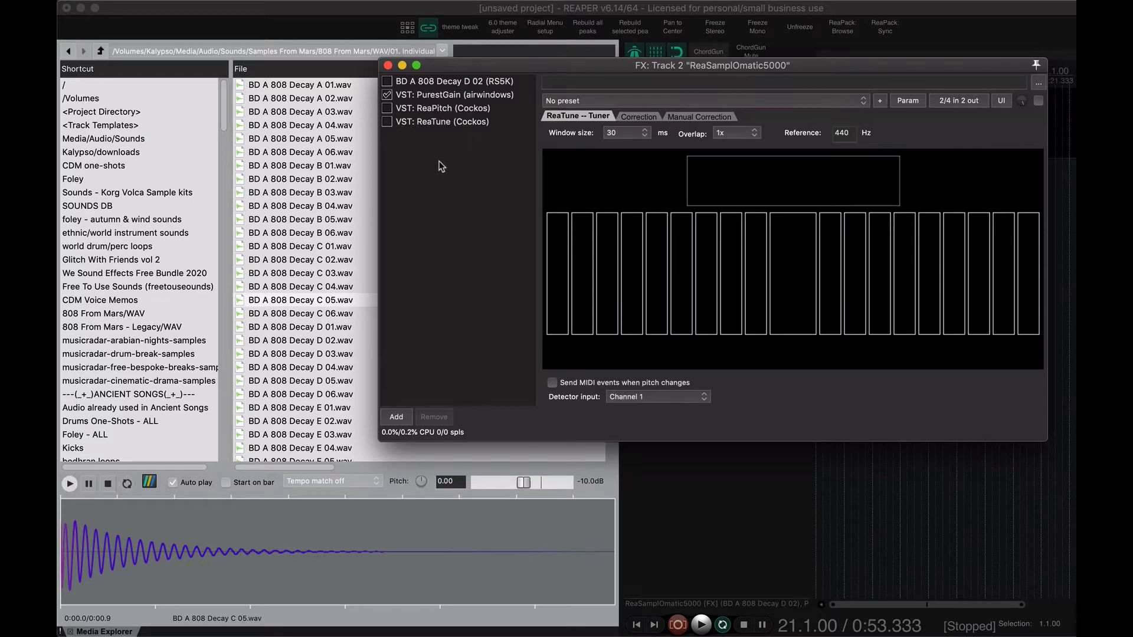
- Add a second ReaSamplOmatic5000 (Cockos) to the chain holding the 808 Decay C 05 sample
left_click(395, 418)
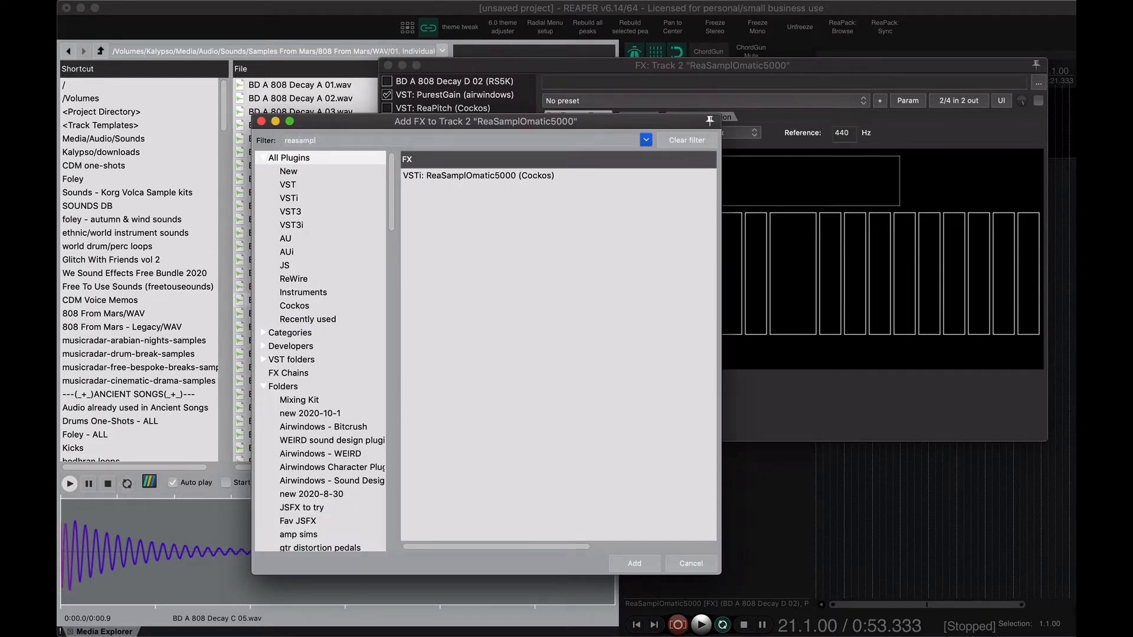
left_click(634, 563)
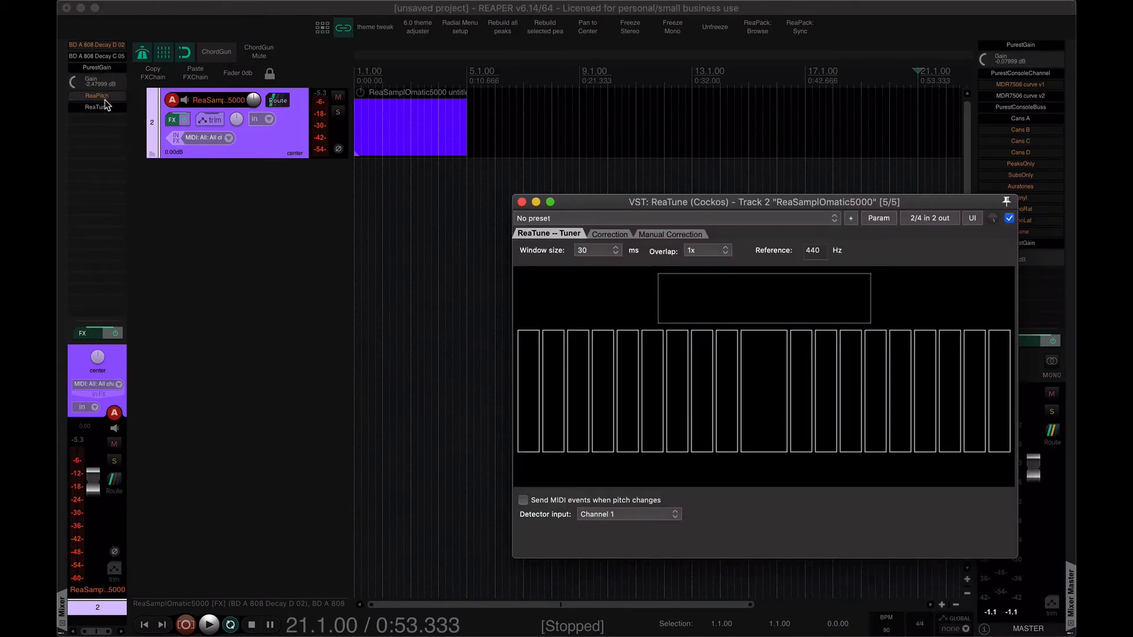
- Show the ReaPitch window with its 2-octave shift beside the sampler and ReaTune
left_click(95, 96)
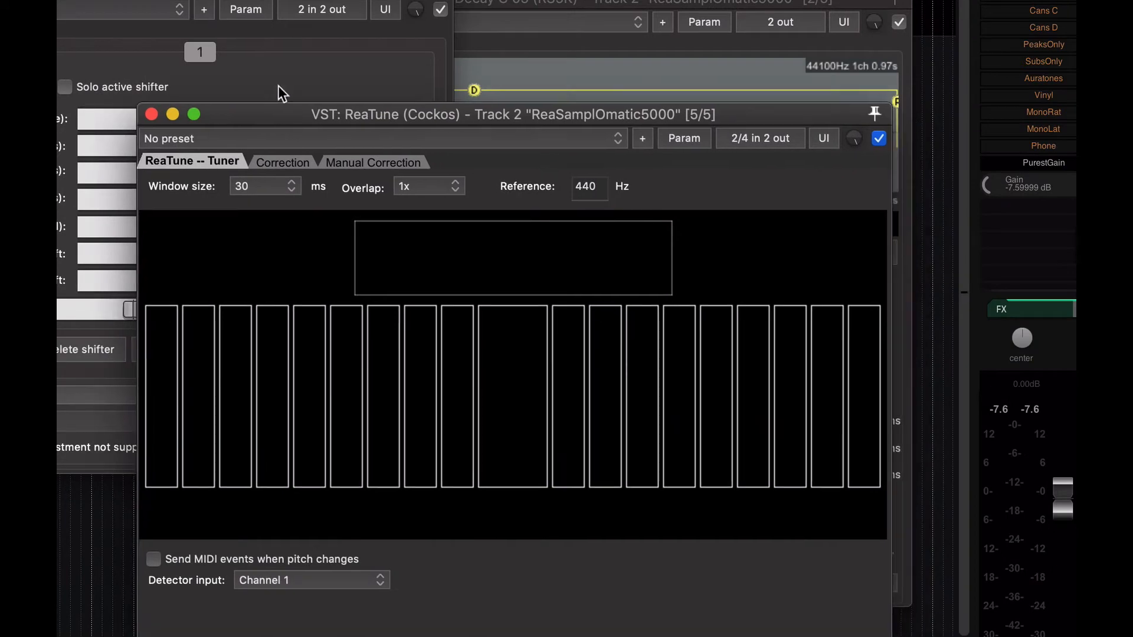
mouse_move(403, 129)
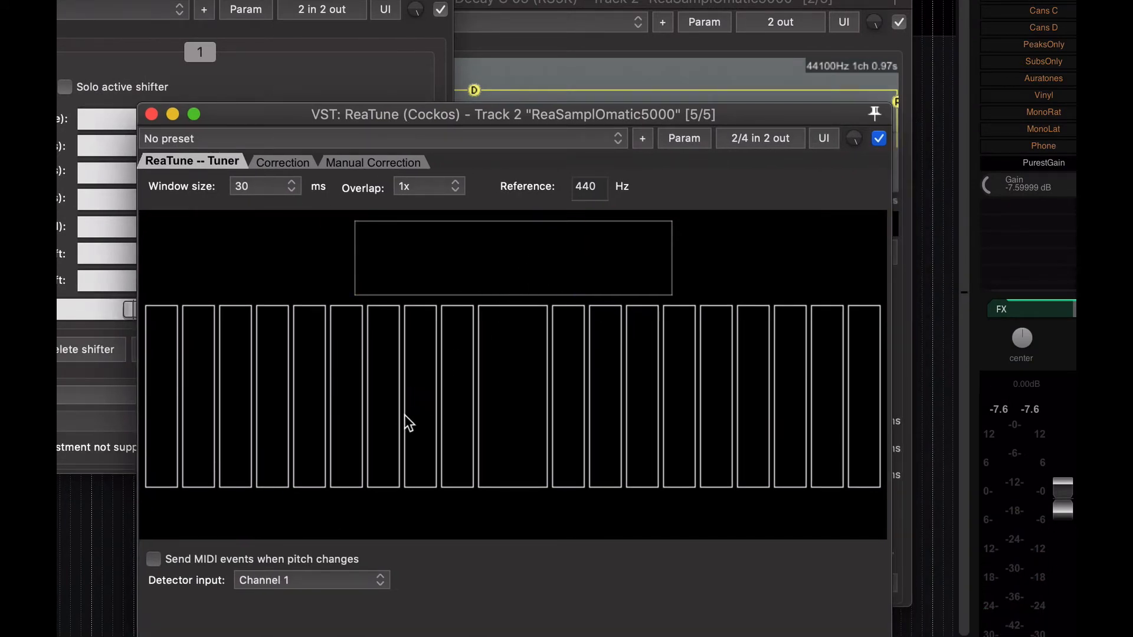
mouse_move(242, 302)
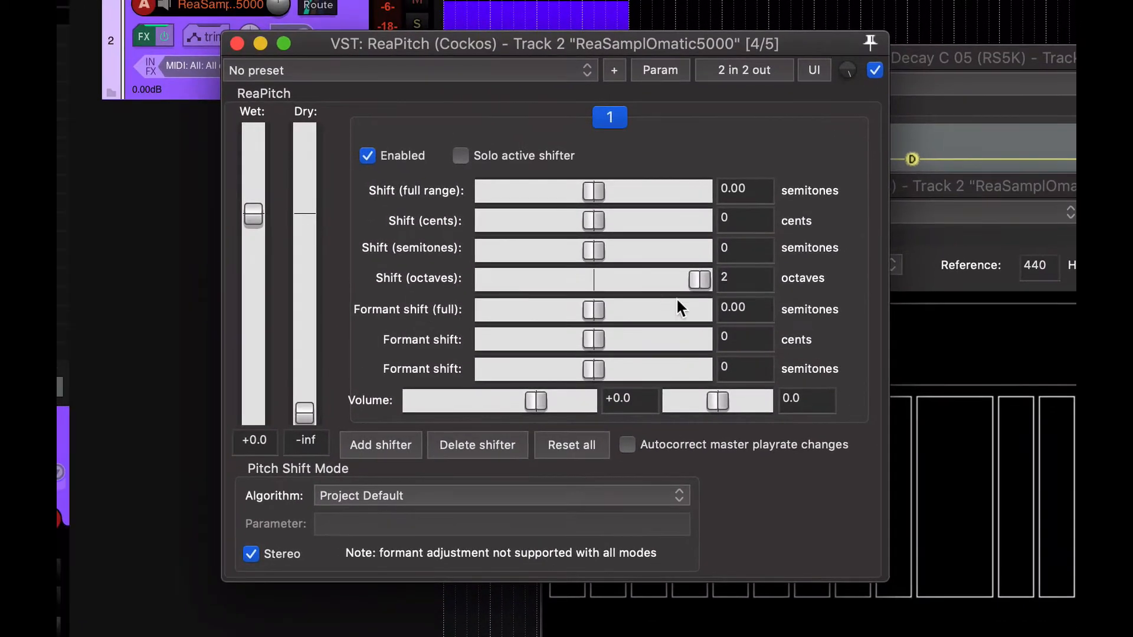
mouse_move(389, 227)
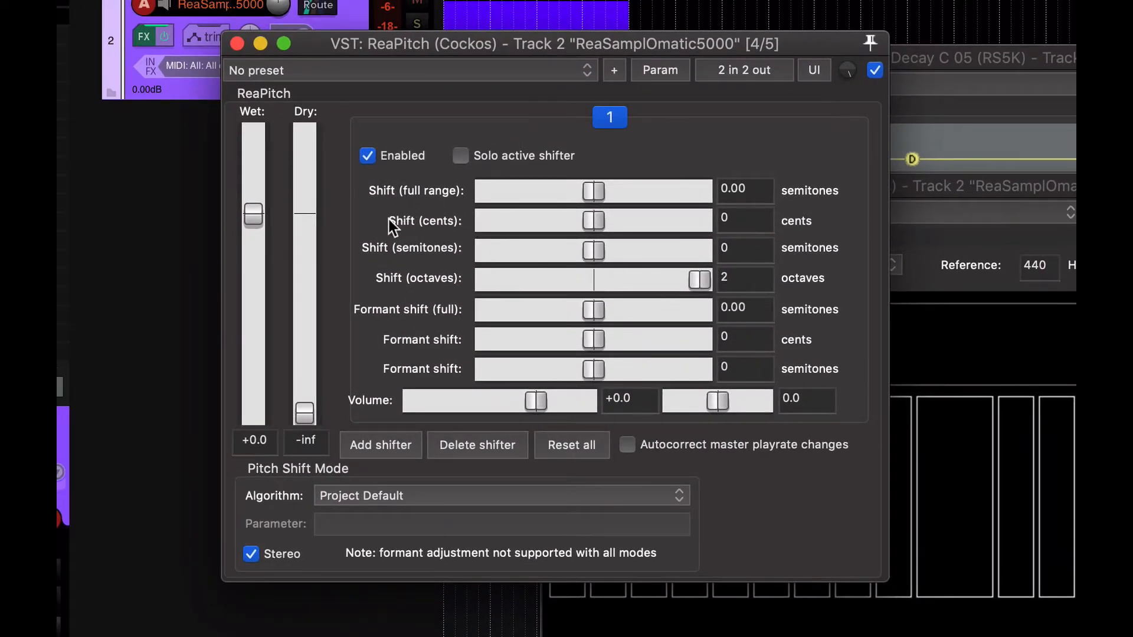
mouse_move(590, 233)
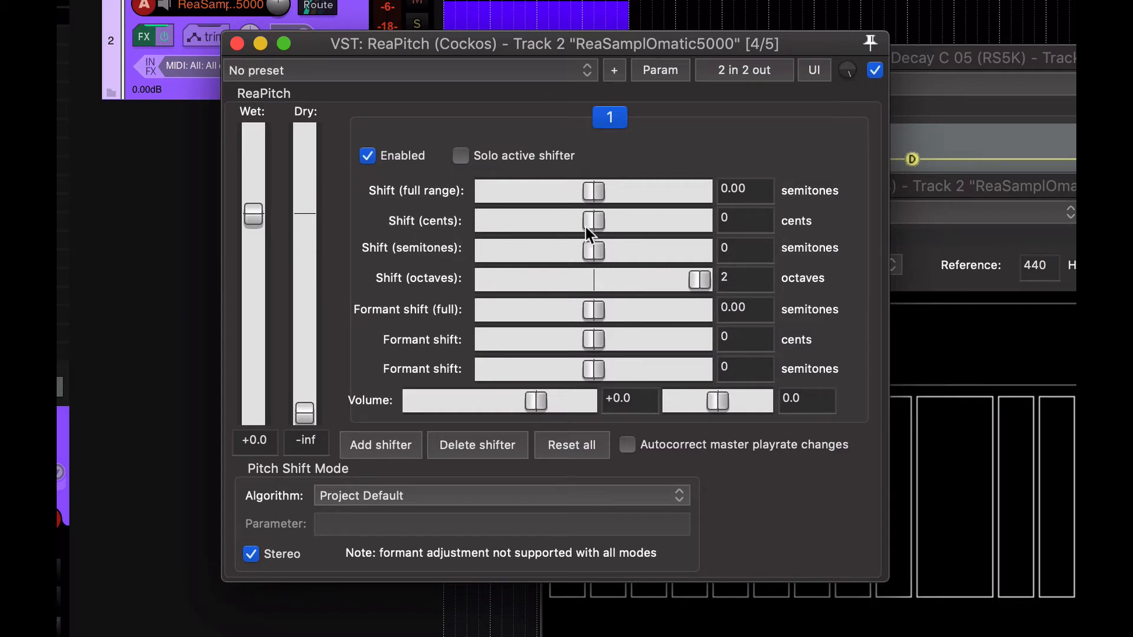
left_click_drag(595, 221, 606, 221)
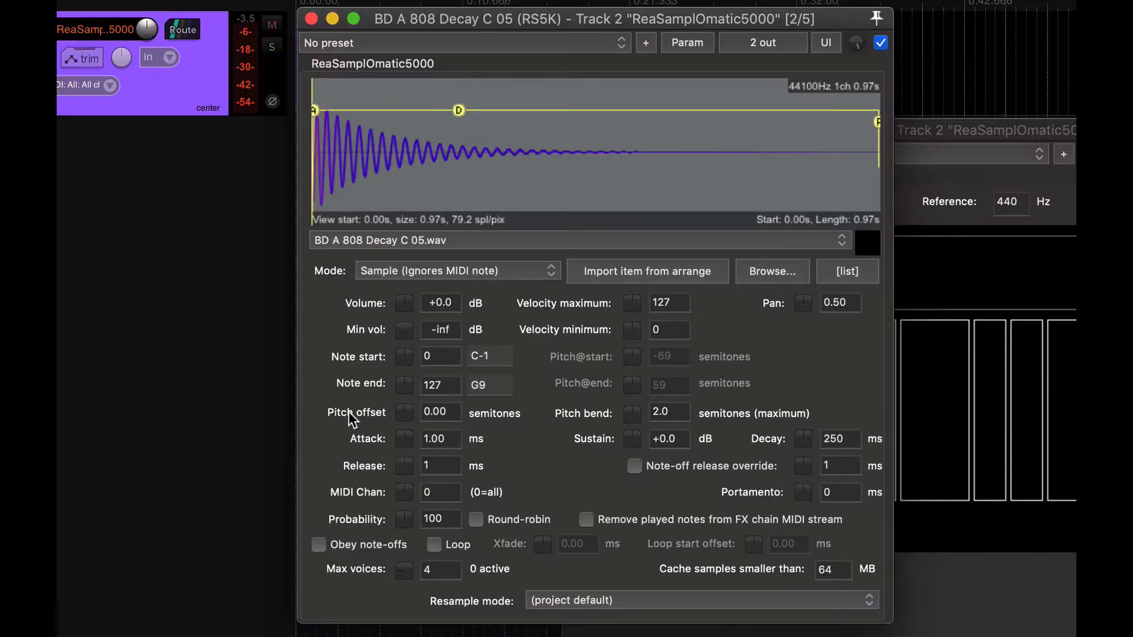
mouse_move(354, 361)
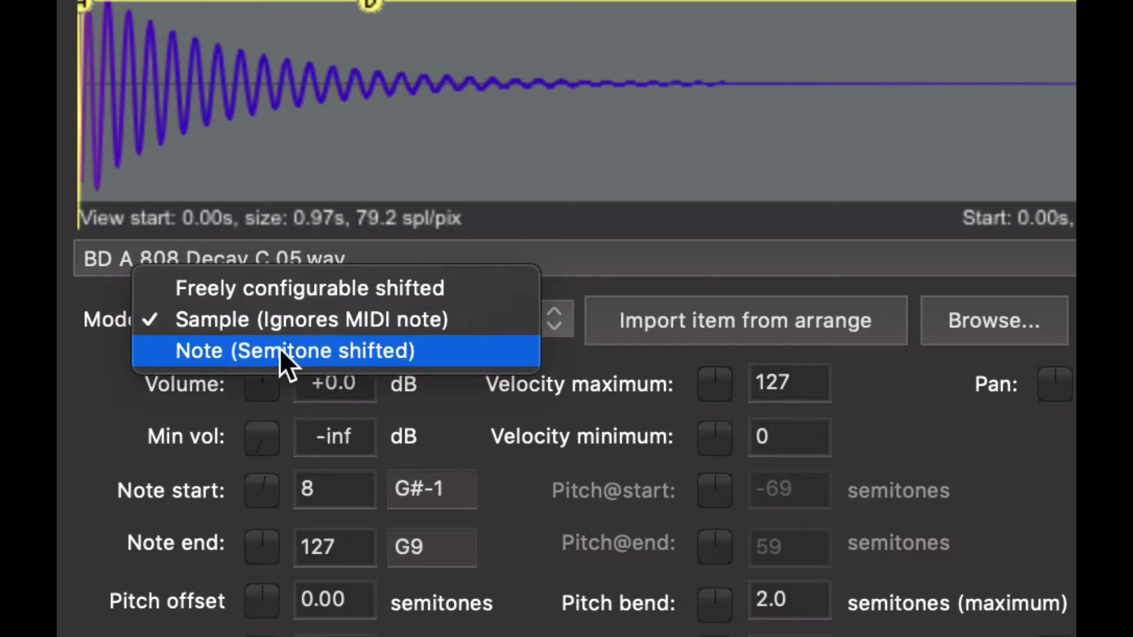
- Set the sampler to Note (Semitone shifted) mode, enable Loop, and enter 10 ms portamento
left_click(294, 352)
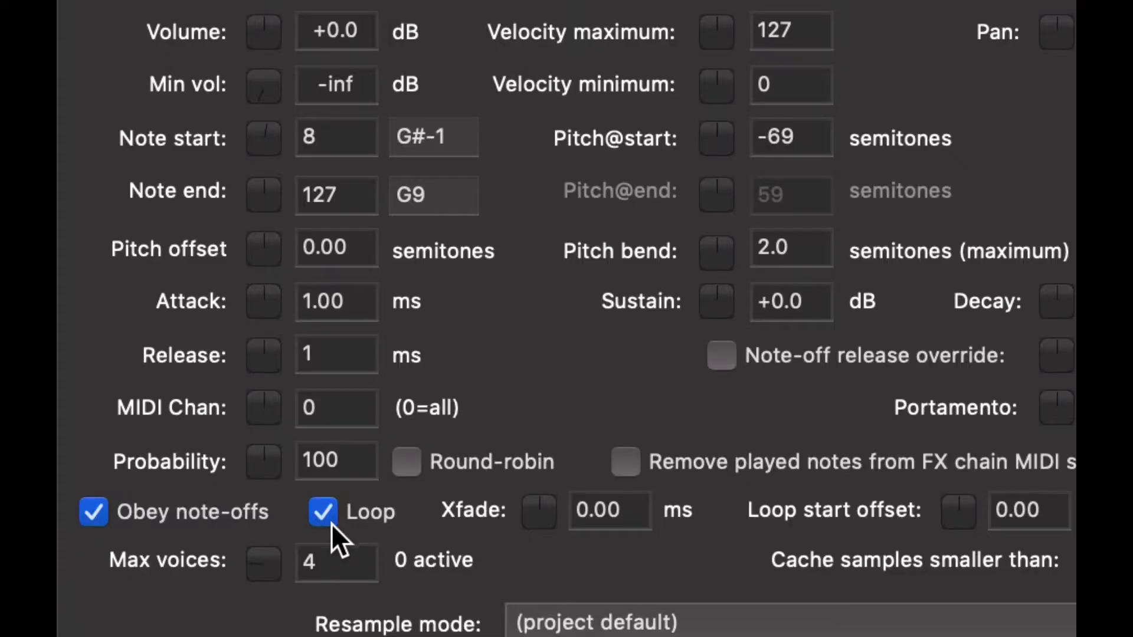
left_click(335, 562)
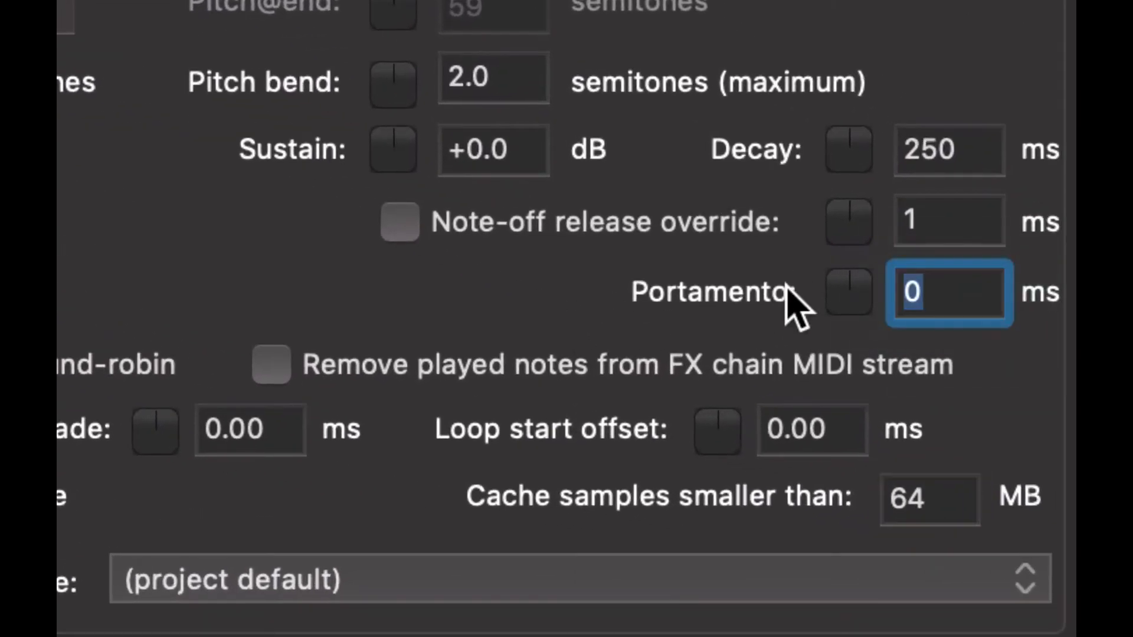
type("10")
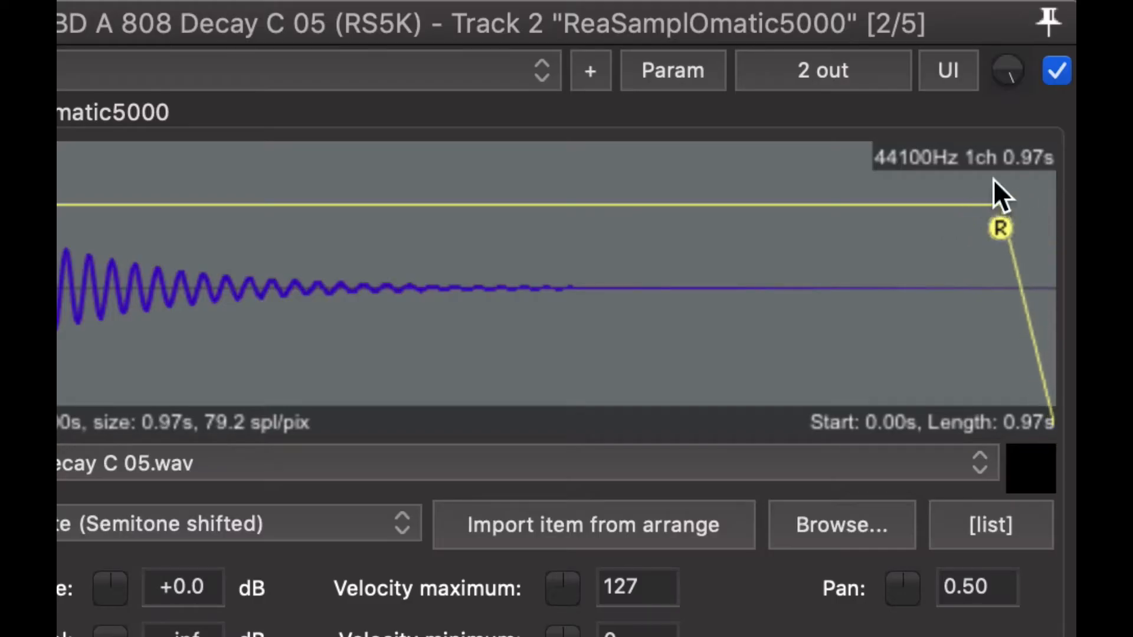
- Pull the R envelope handle slightly left so the release starts earlier
left_click_drag(997, 210, 987, 230)
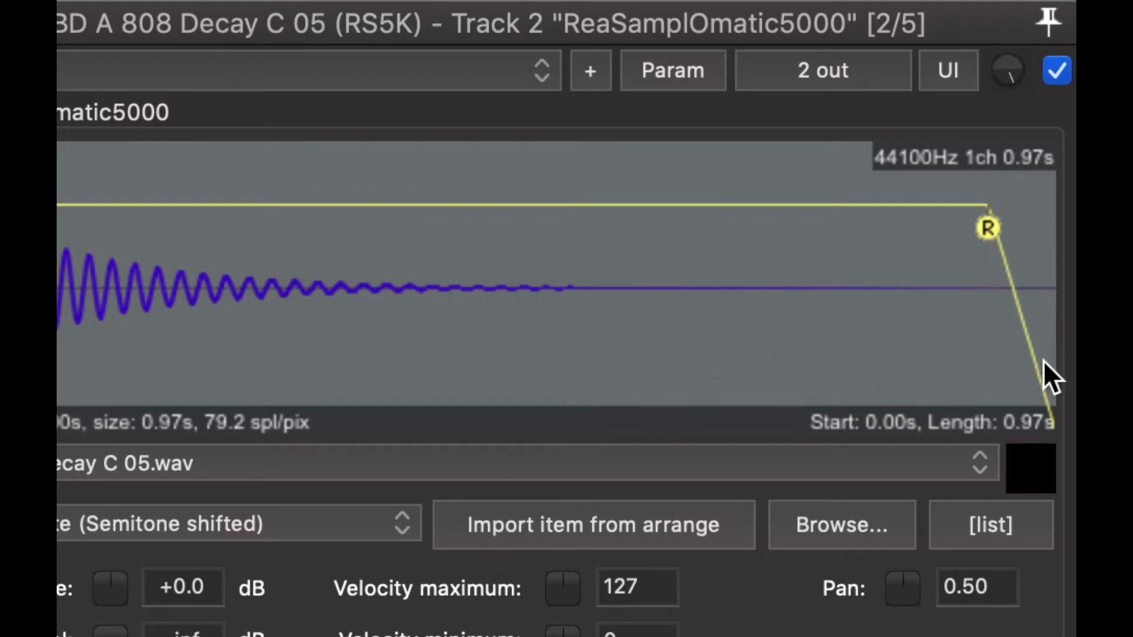
mouse_move(287, 303)
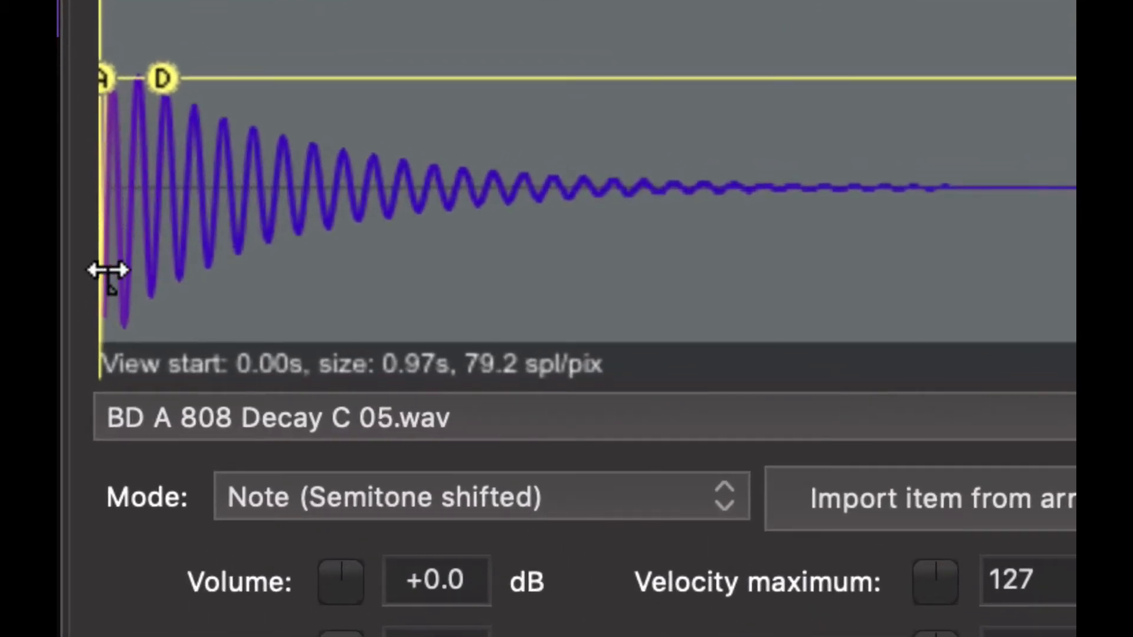
mouse_move(105, 277)
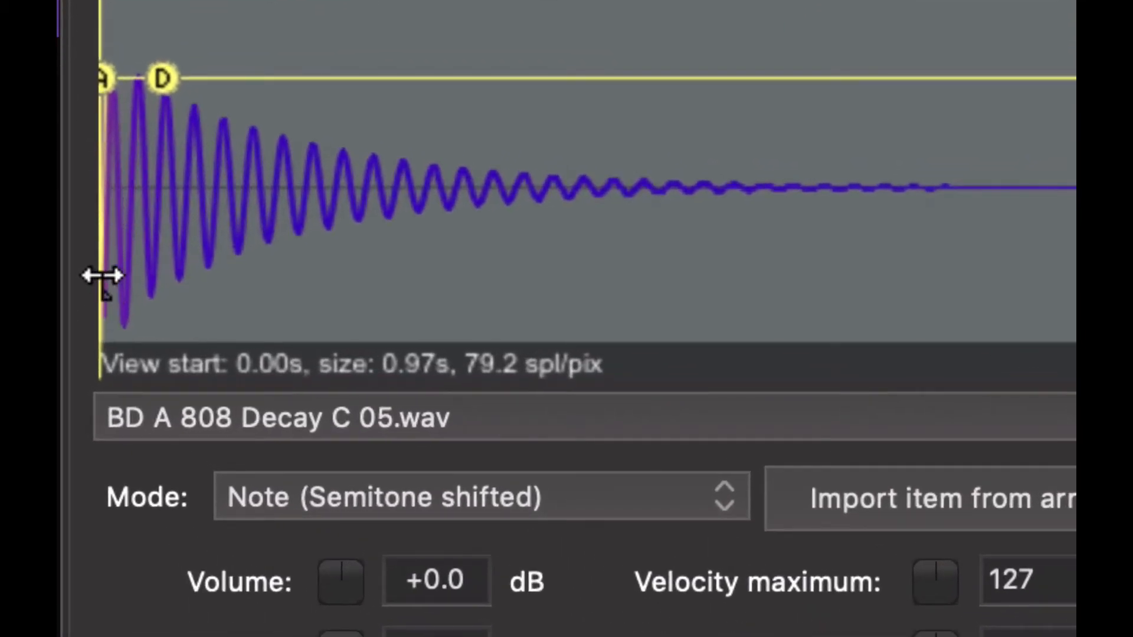
mouse_move(116, 151)
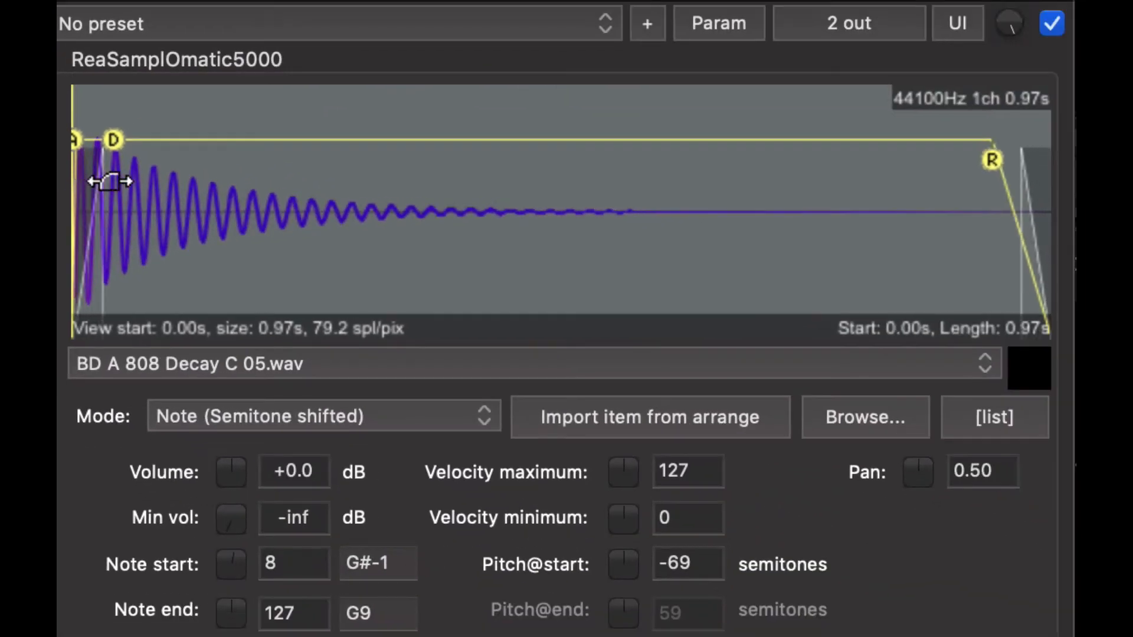
- Move the start past the attack and shrink the end to one cycle: length 0.06 s, loop 0.02 s
left_click_drag(109, 180, 76, 174)
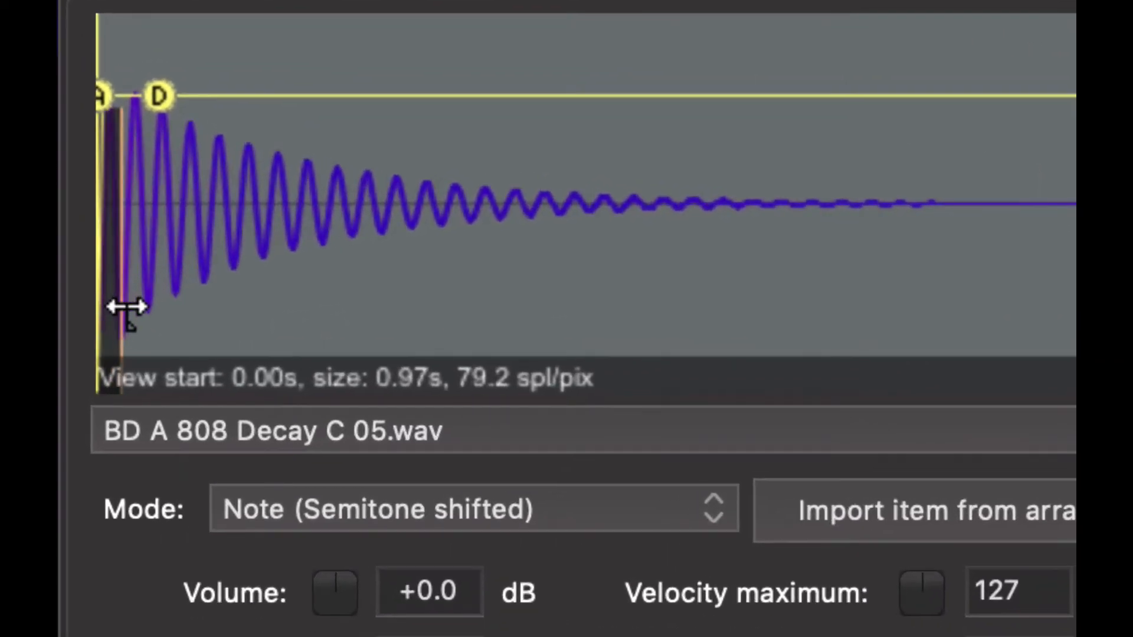
left_click_drag(130, 307, 155, 307)
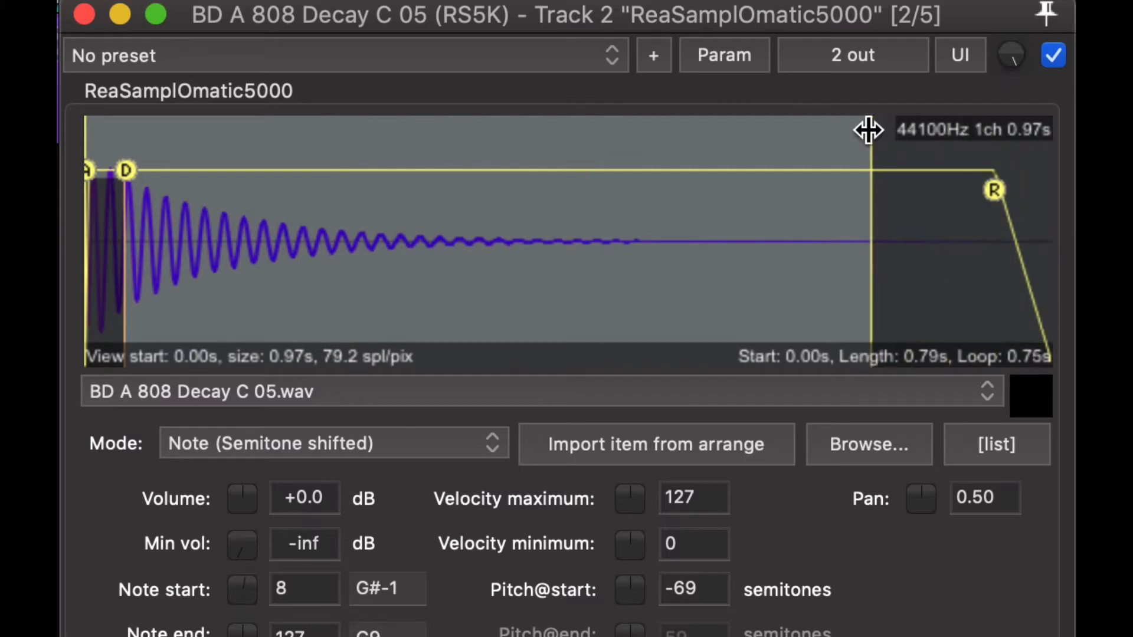
mouse_move(928, 80)
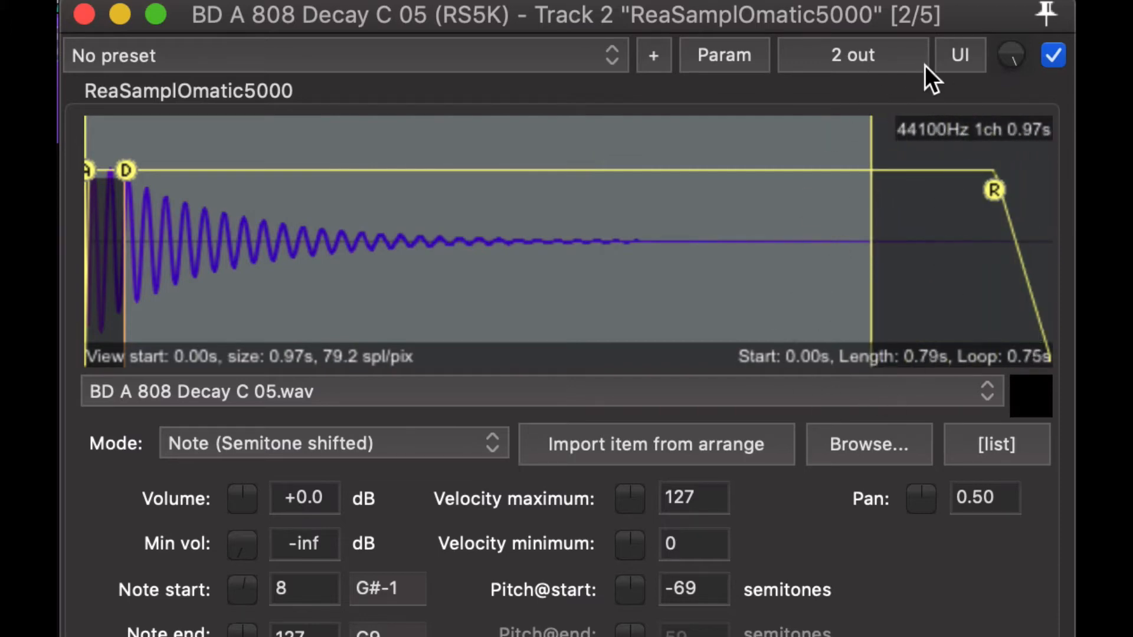
mouse_move(864, 139)
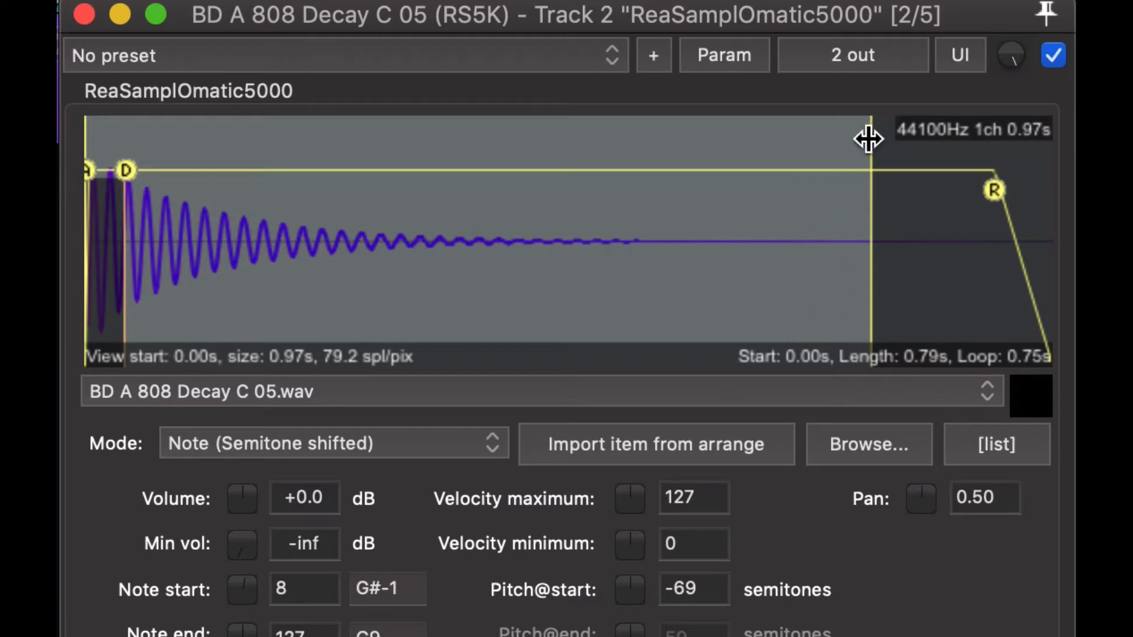
left_click_drag(871, 144, 152, 144)
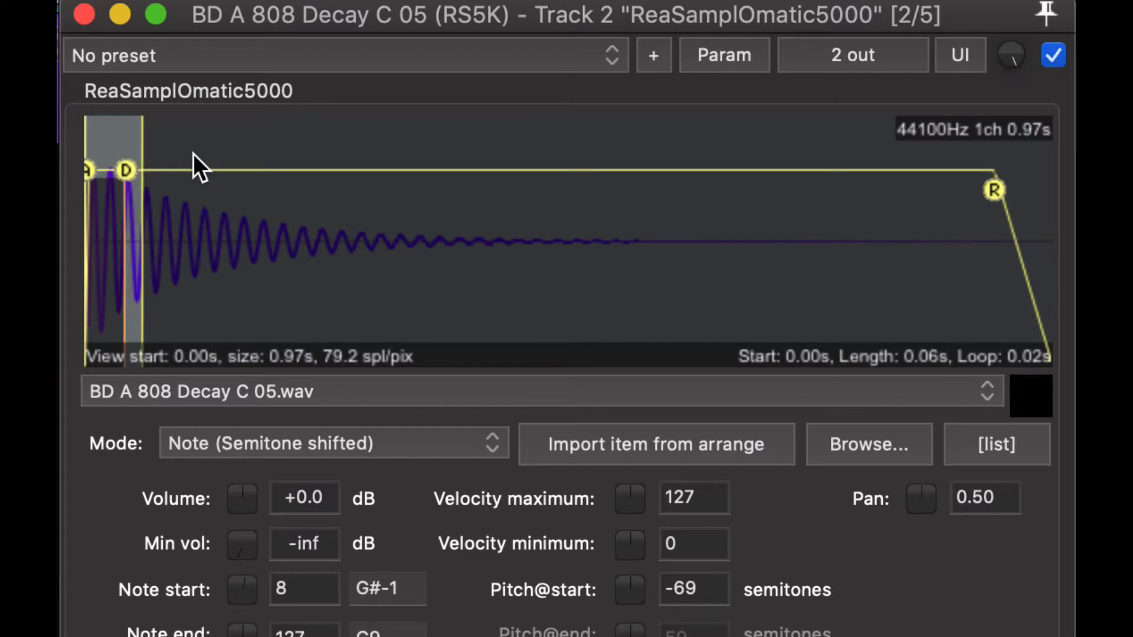
mouse_move(247, 16)
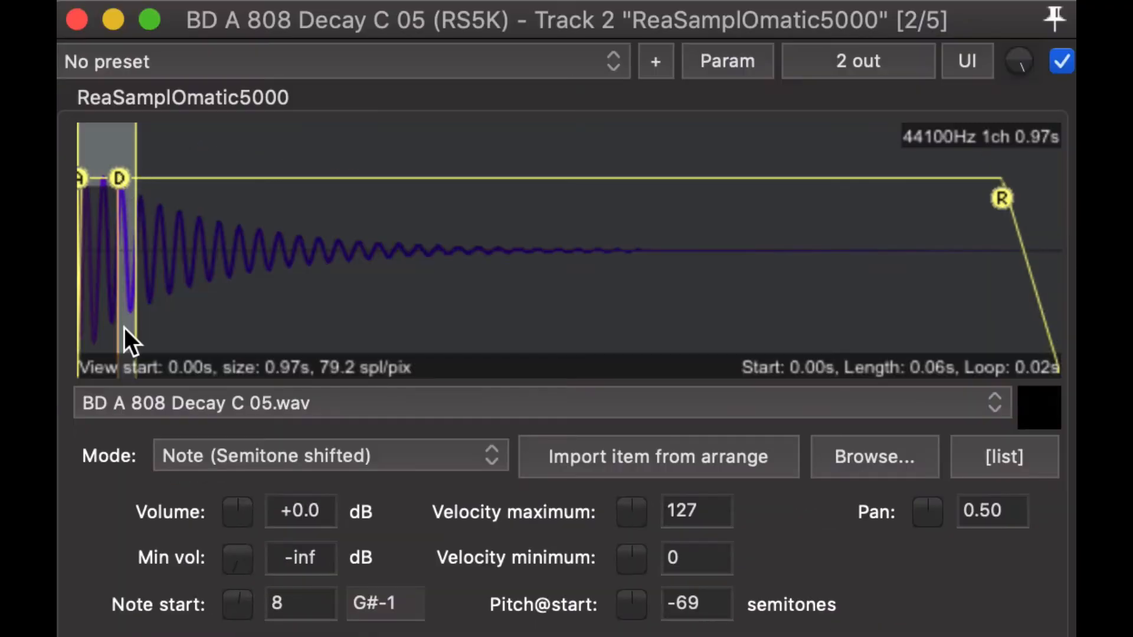
mouse_move(991, 238)
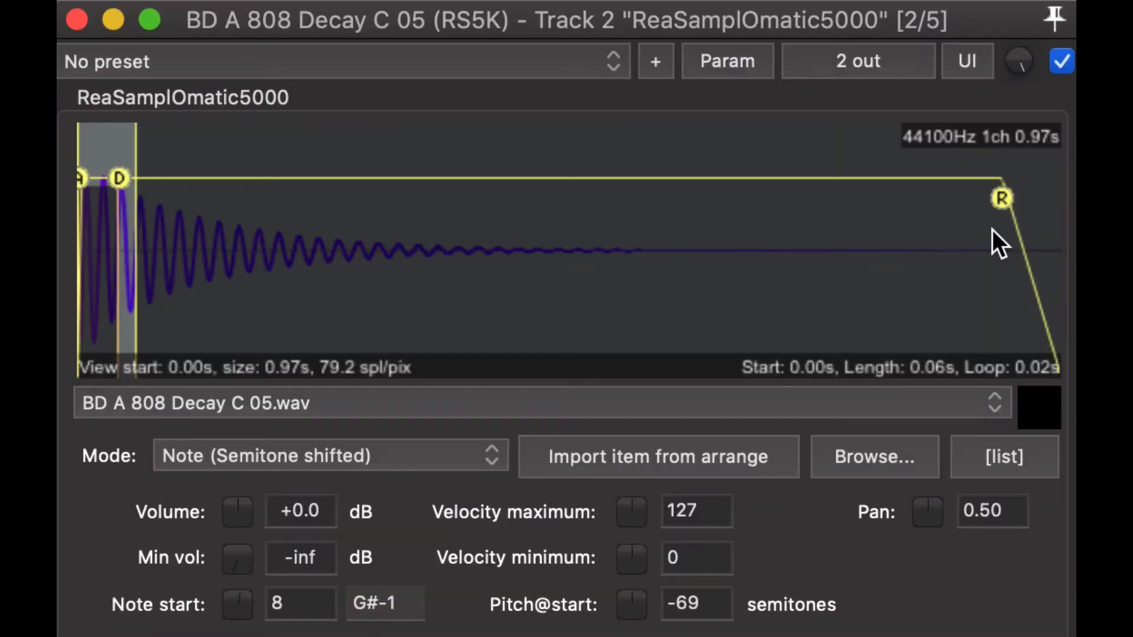
mouse_move(203, 139)
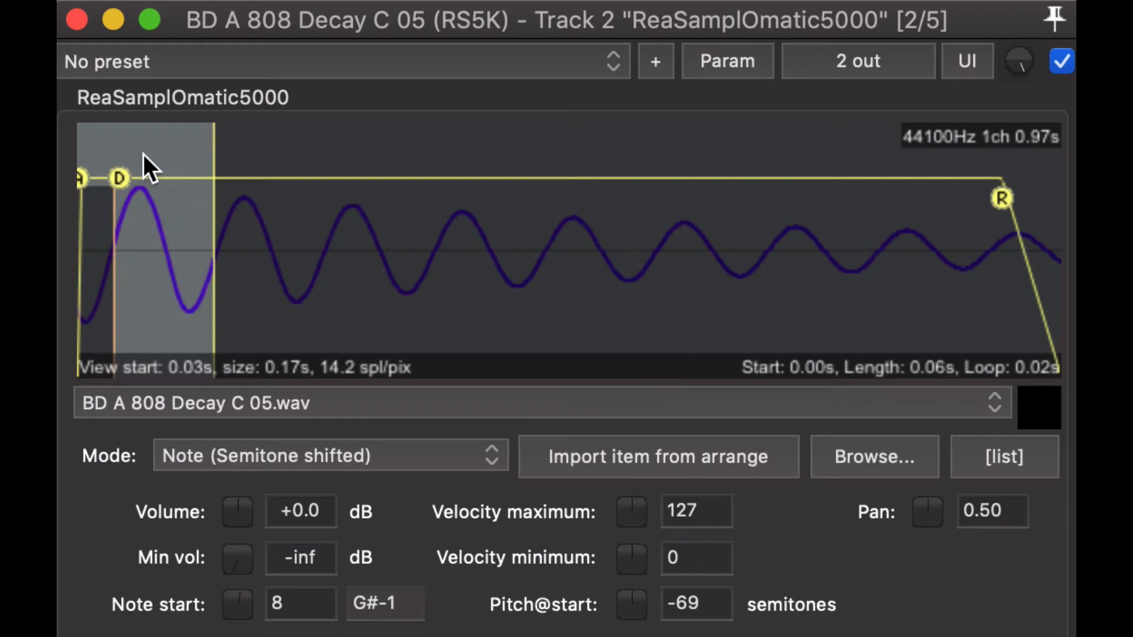
scroll("down", 3)
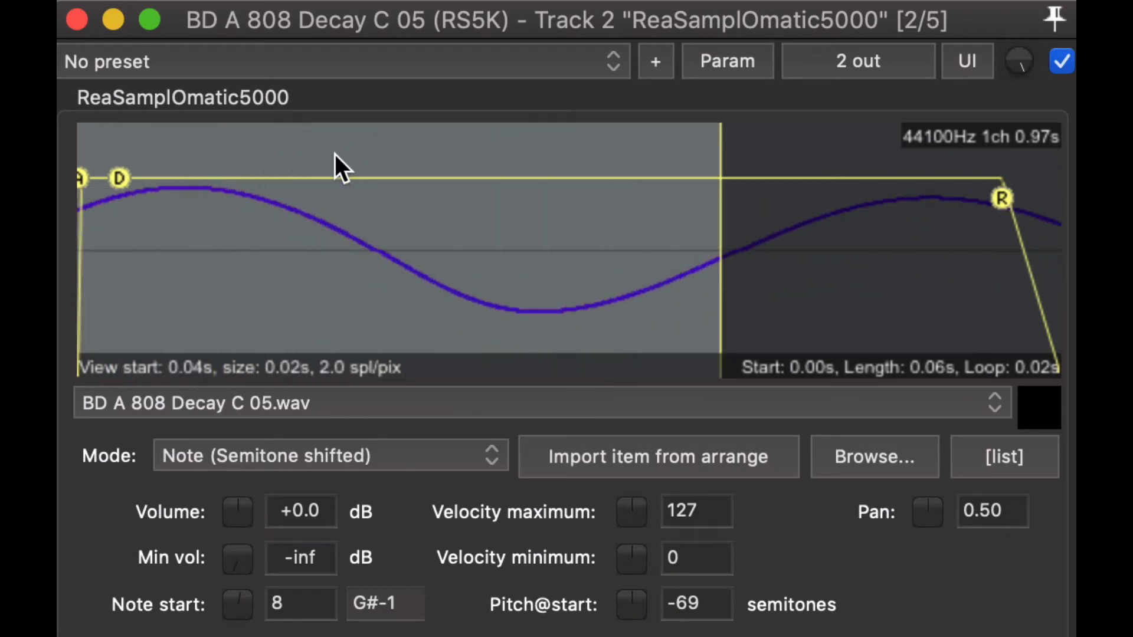
mouse_move(353, 154)
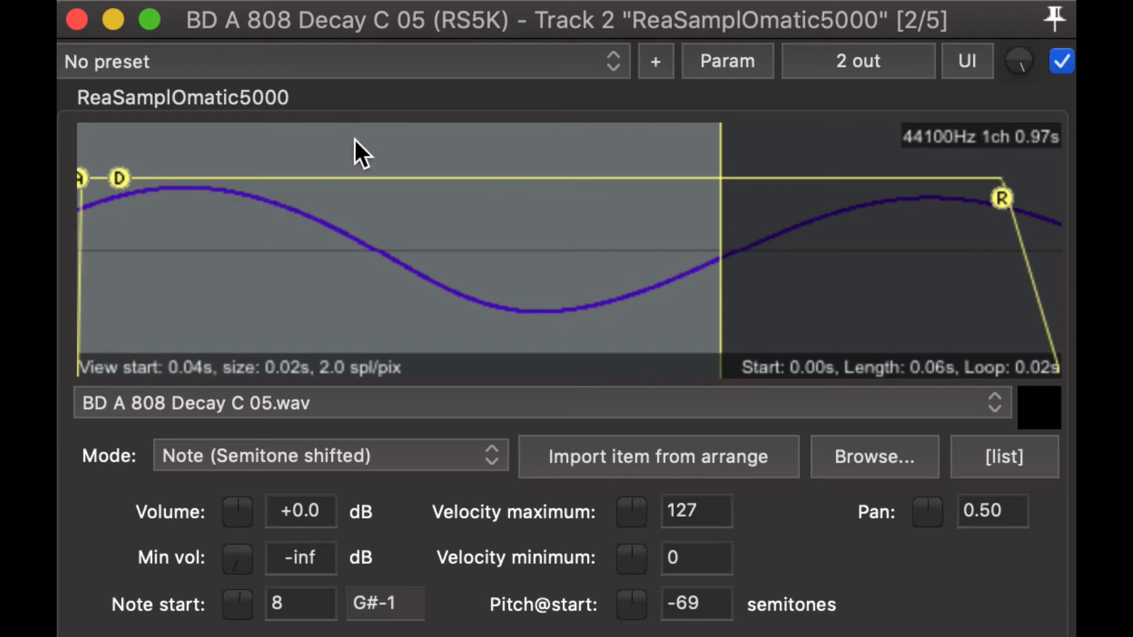
scroll("down", 3)
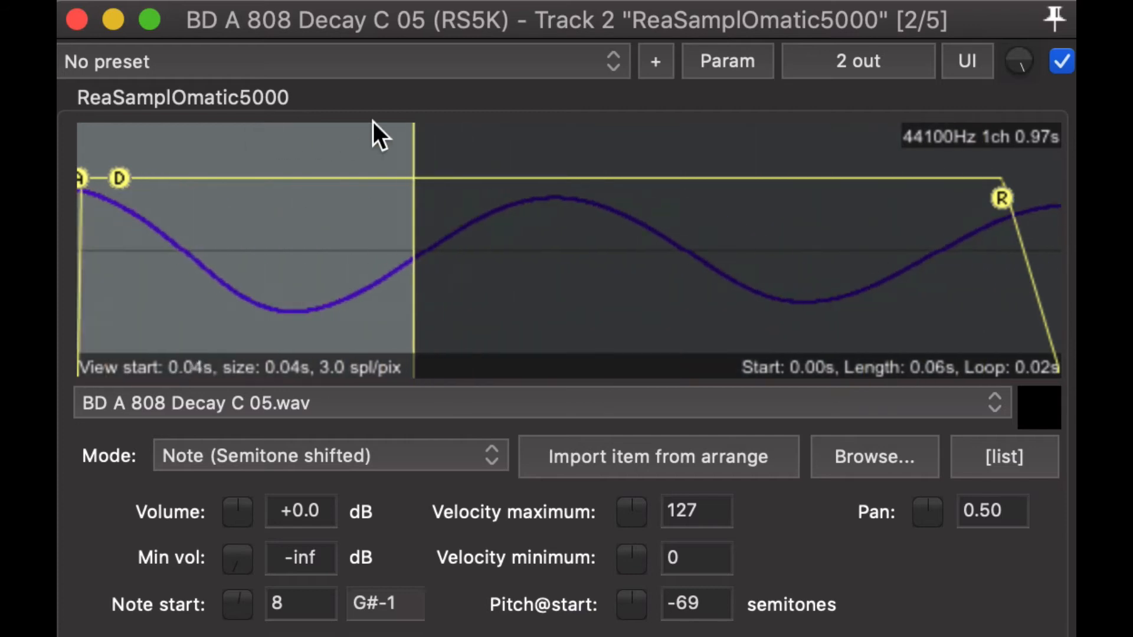
left_click_drag(375, 137, 271, 310)
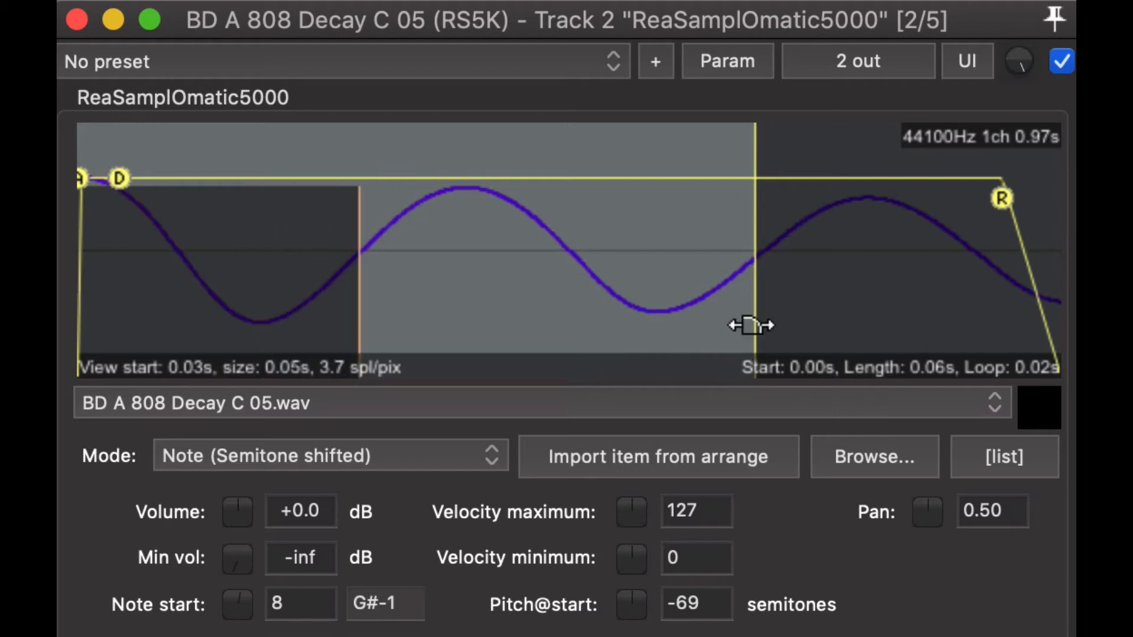
mouse_move(750, 148)
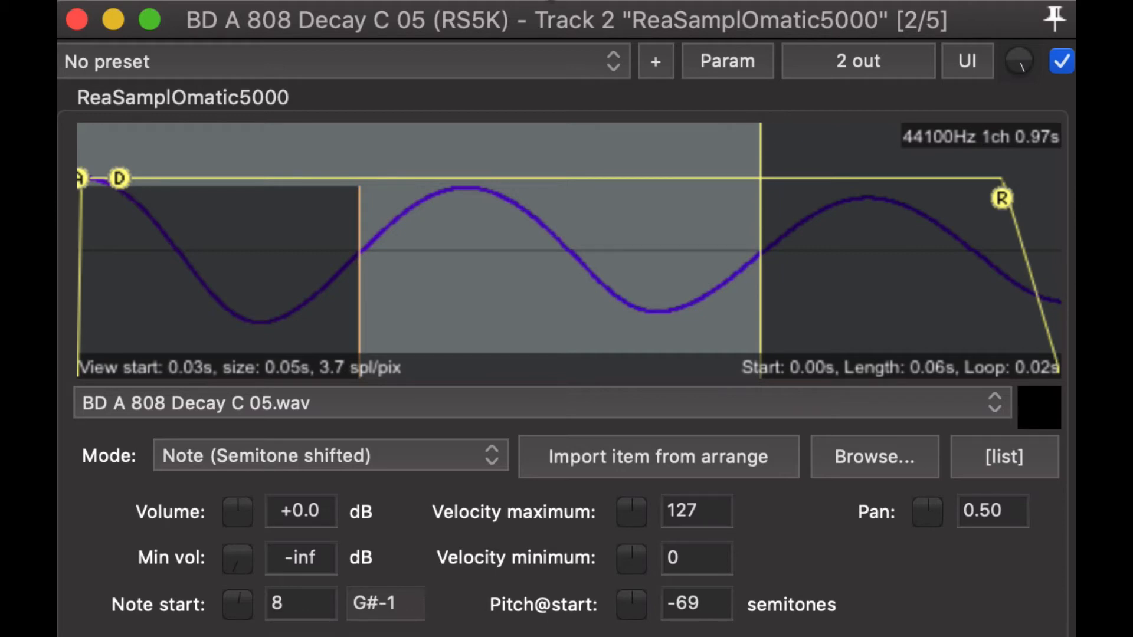
mouse_move(358, 171)
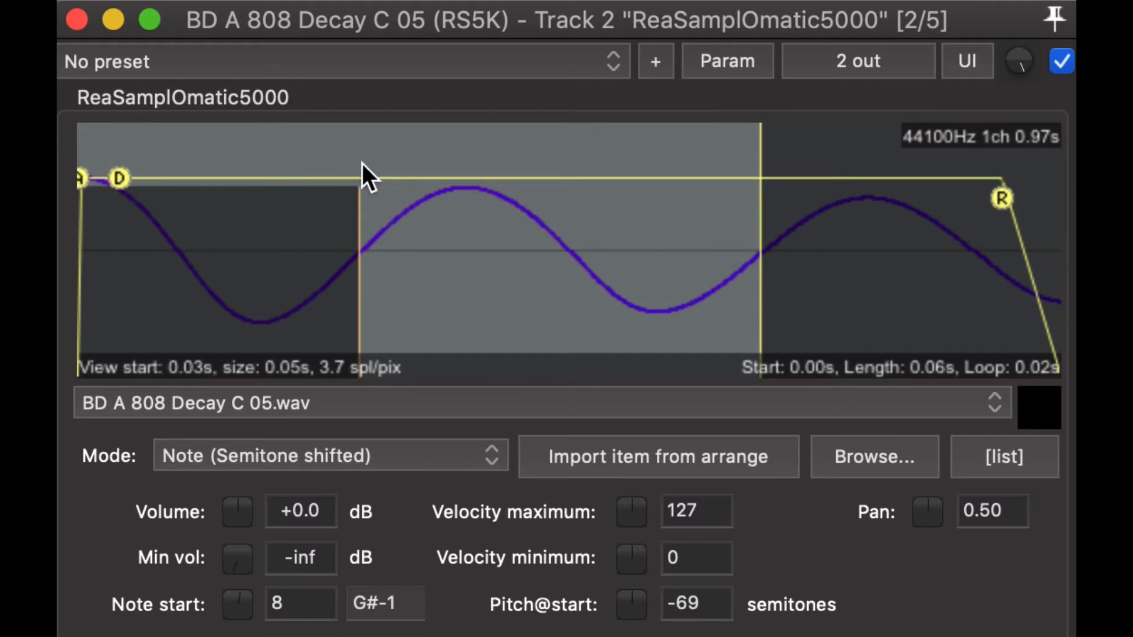
mouse_move(741, 340)
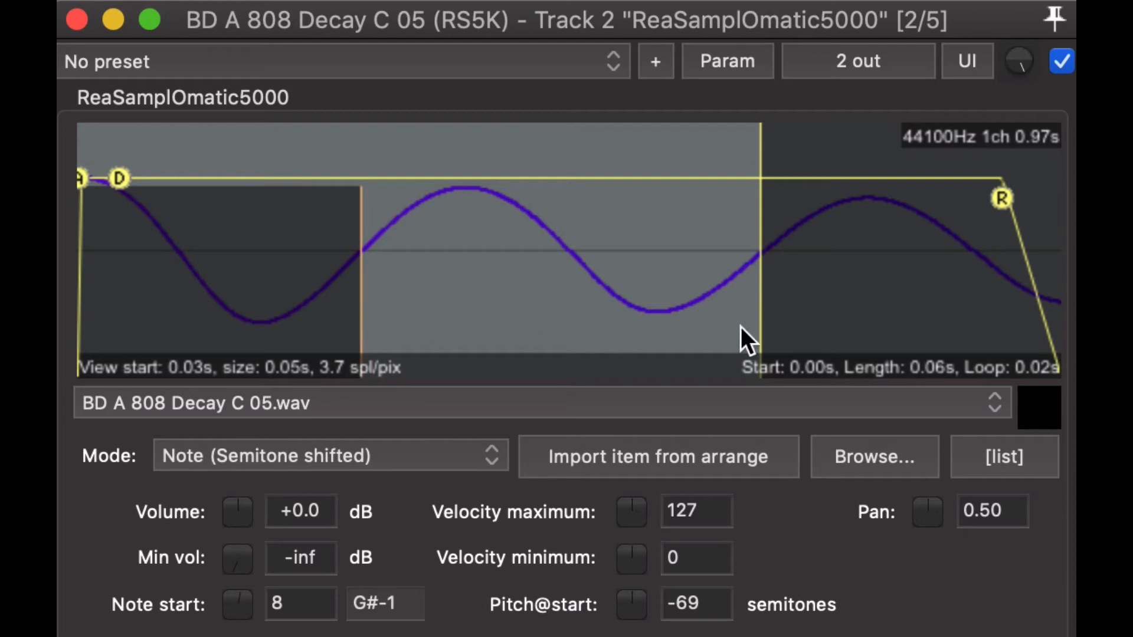
mouse_move(760, 326)
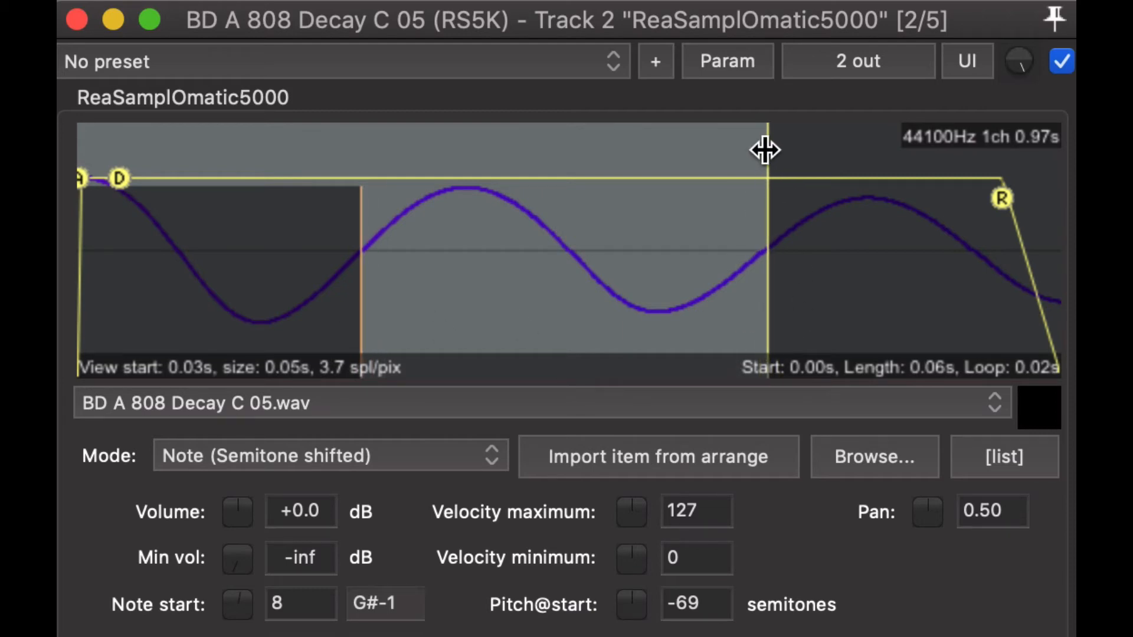
mouse_move(567, 271)
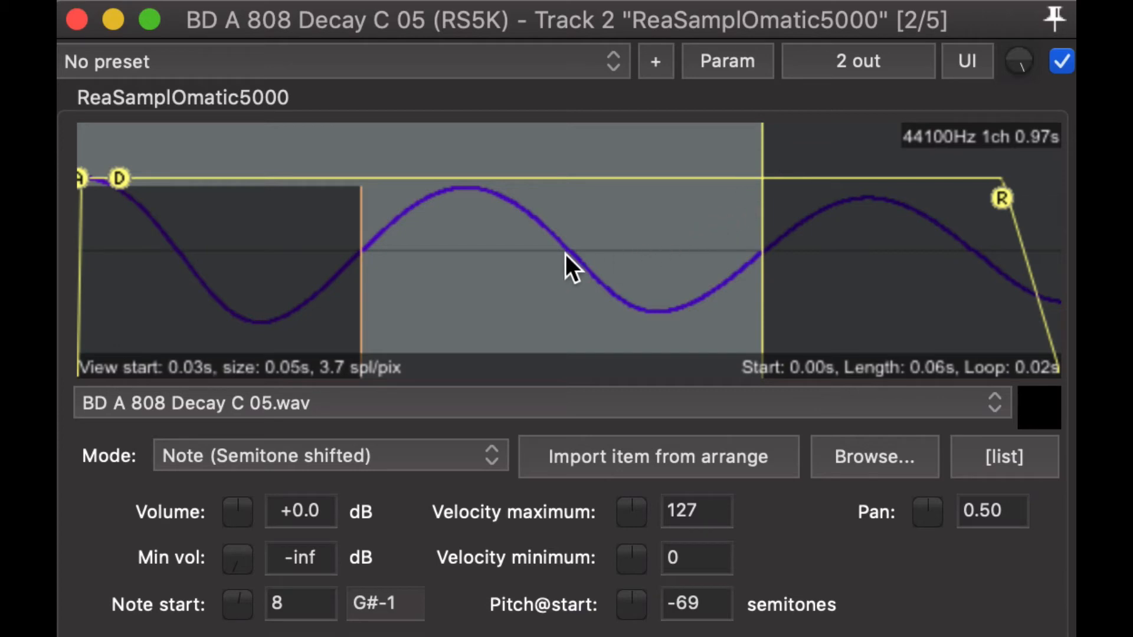
mouse_move(371, 210)
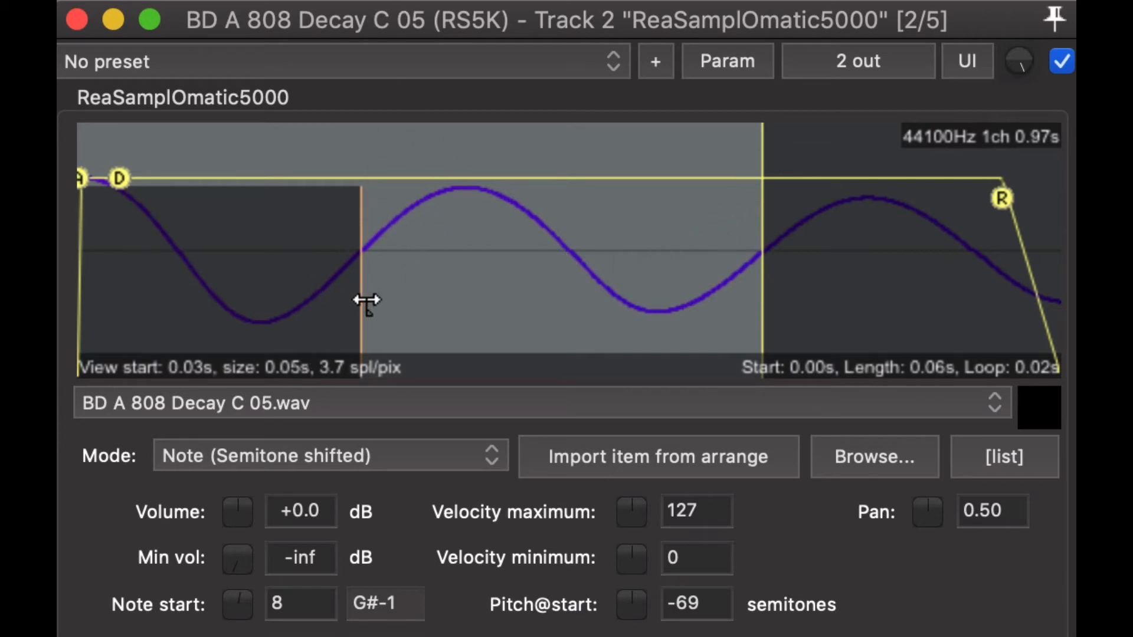
mouse_move(339, 219)
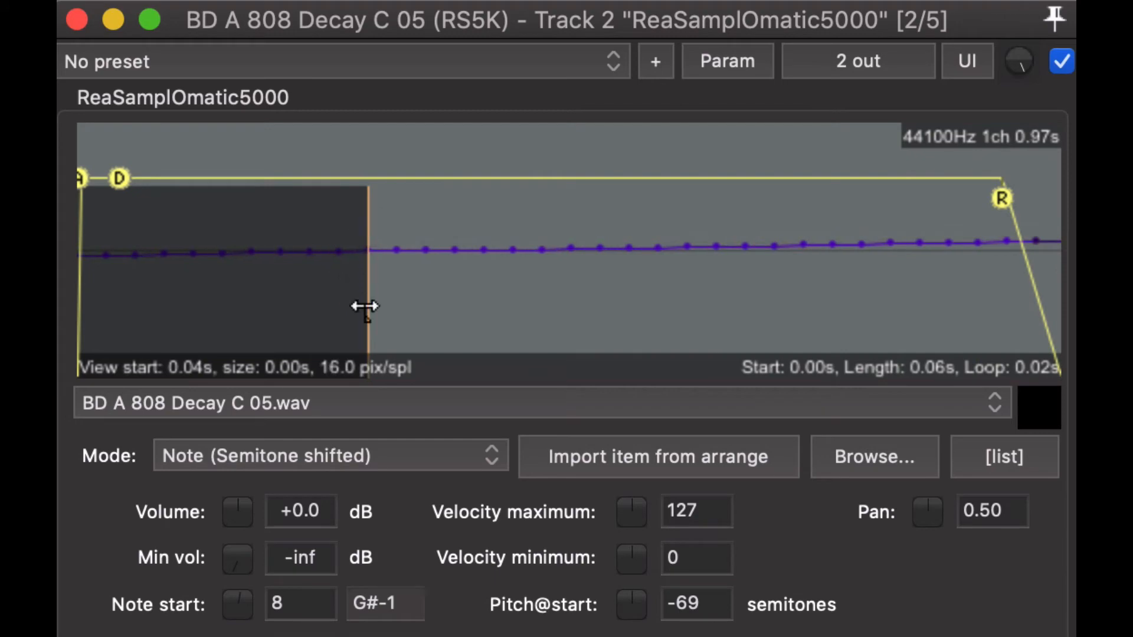
mouse_move(210, 299)
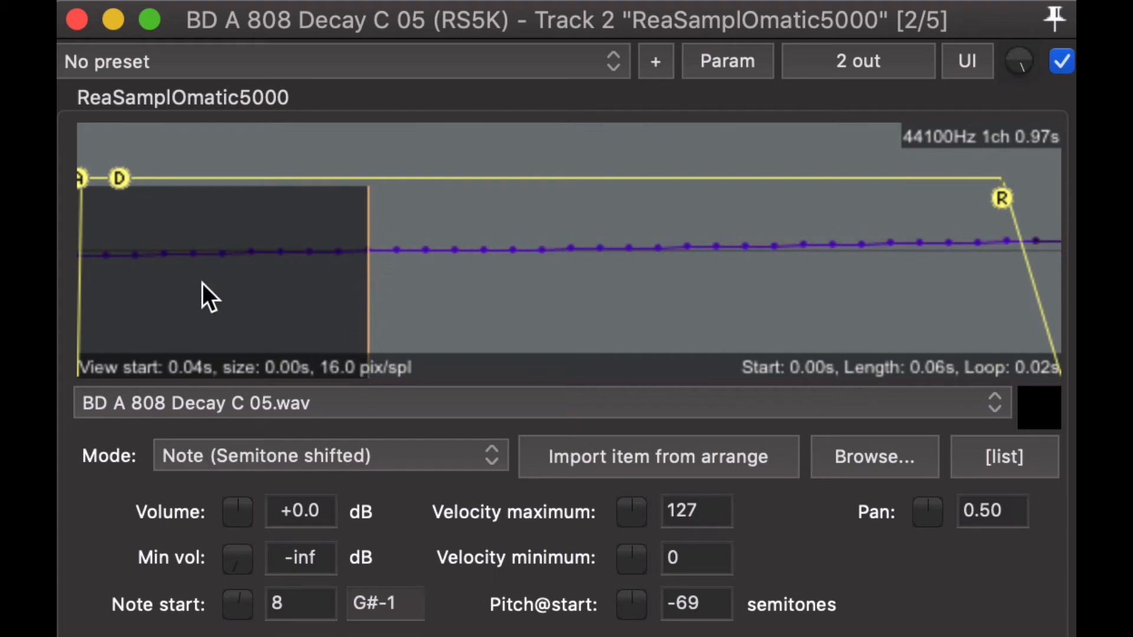
mouse_move(337, 229)
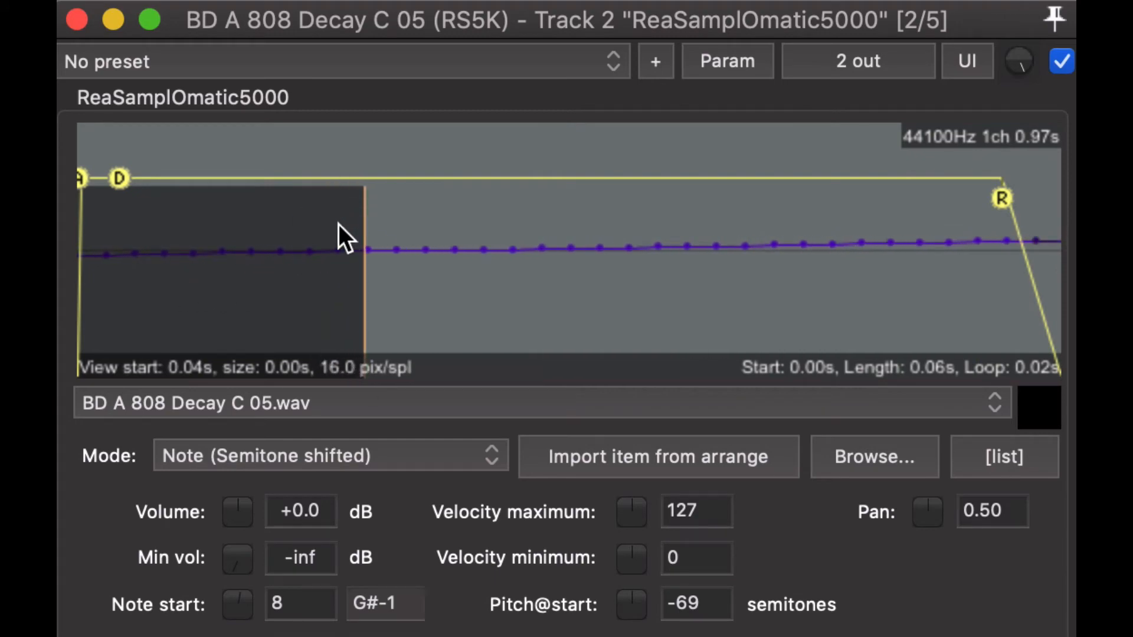
mouse_move(439, 171)
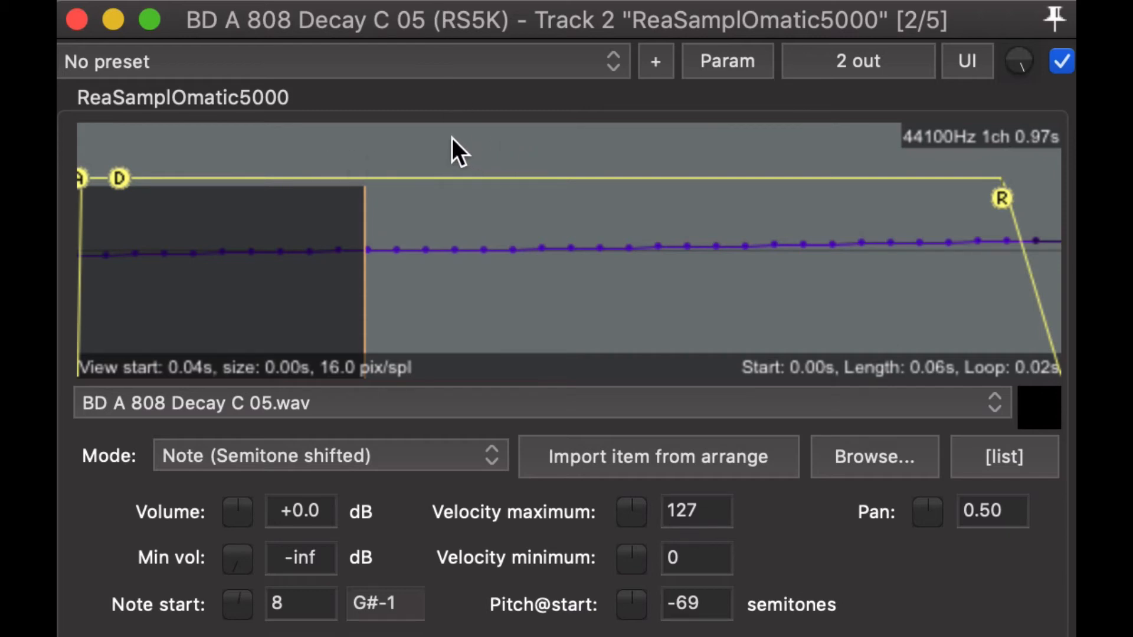
mouse_move(417, 174)
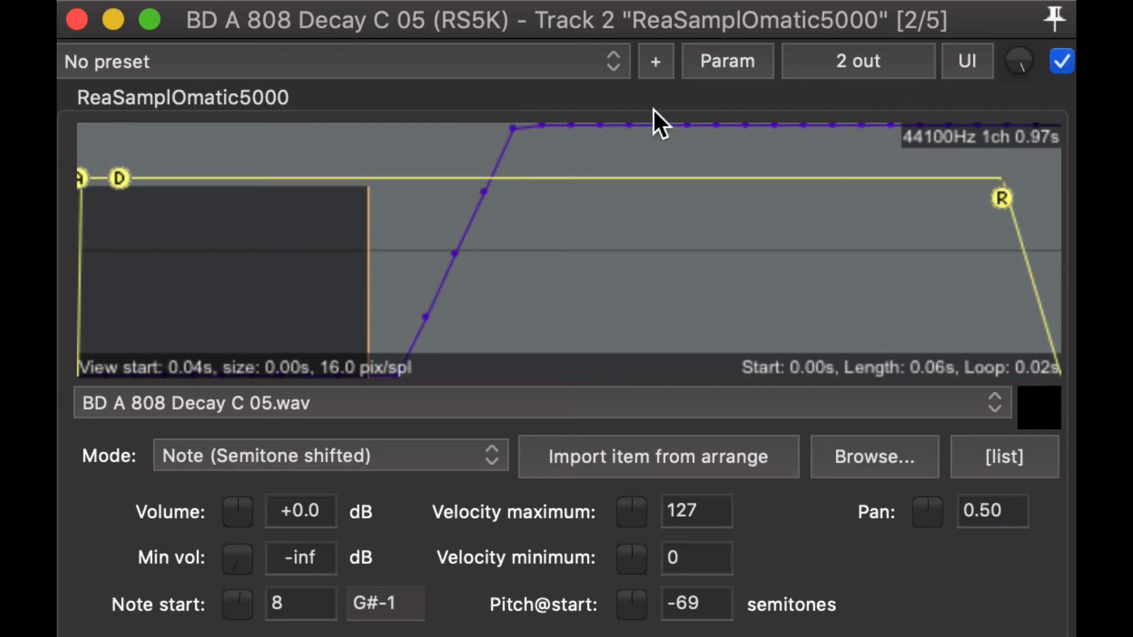
mouse_move(379, 212)
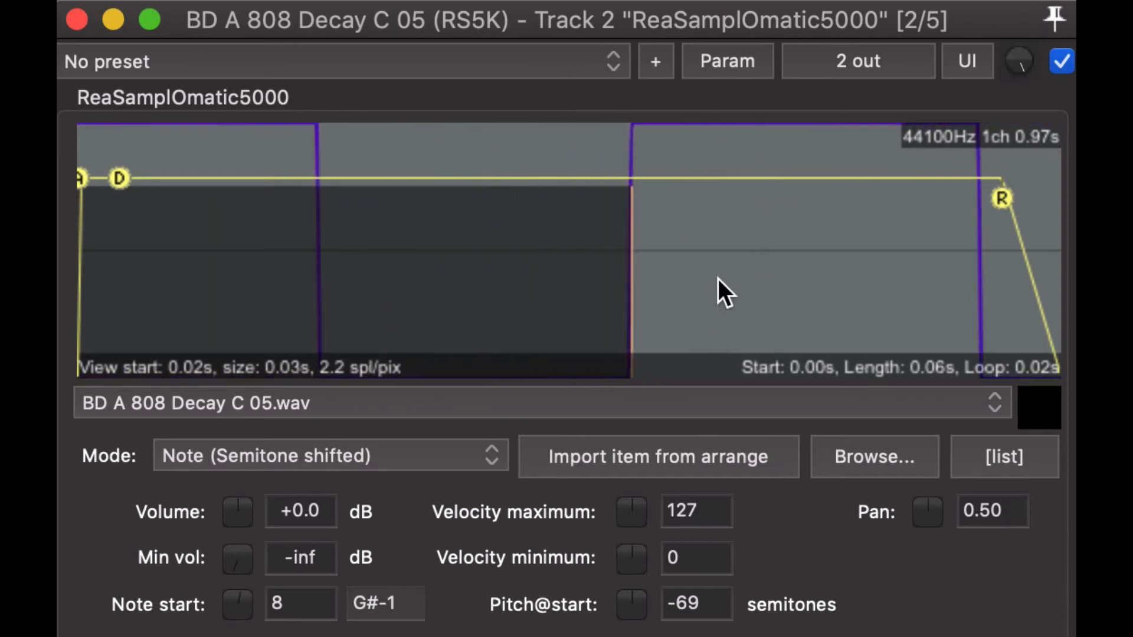
- Zoom the waveform and place the yellow end marker where the 808 wave crosses the envelope line
scroll("down", 3)
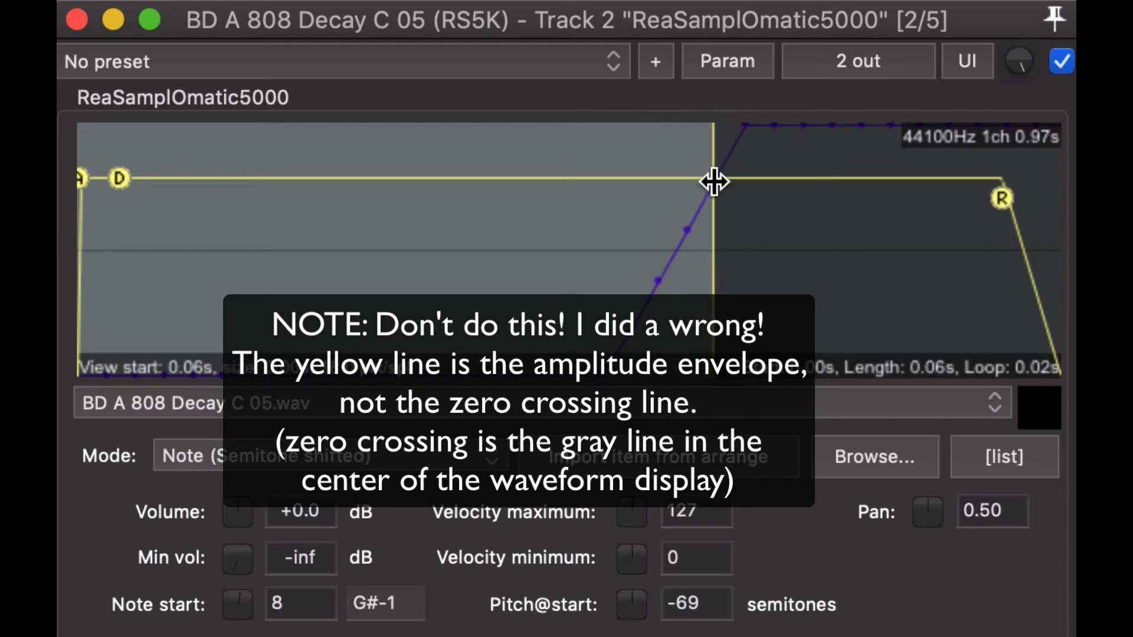
left_click_drag(711, 177, 549, 177)
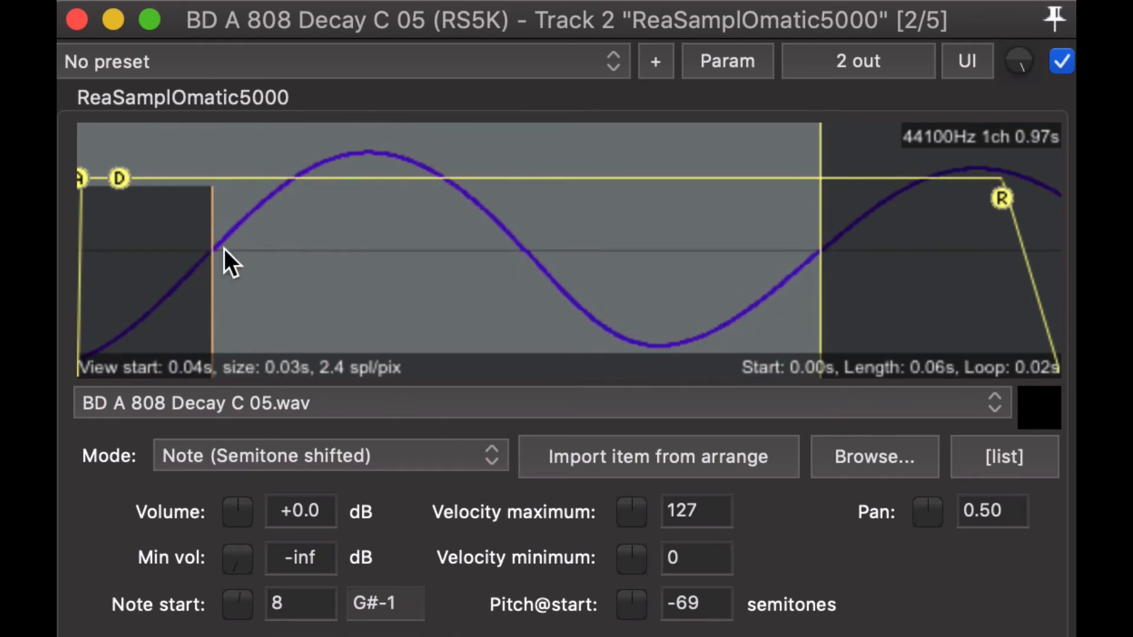
mouse_move(214, 212)
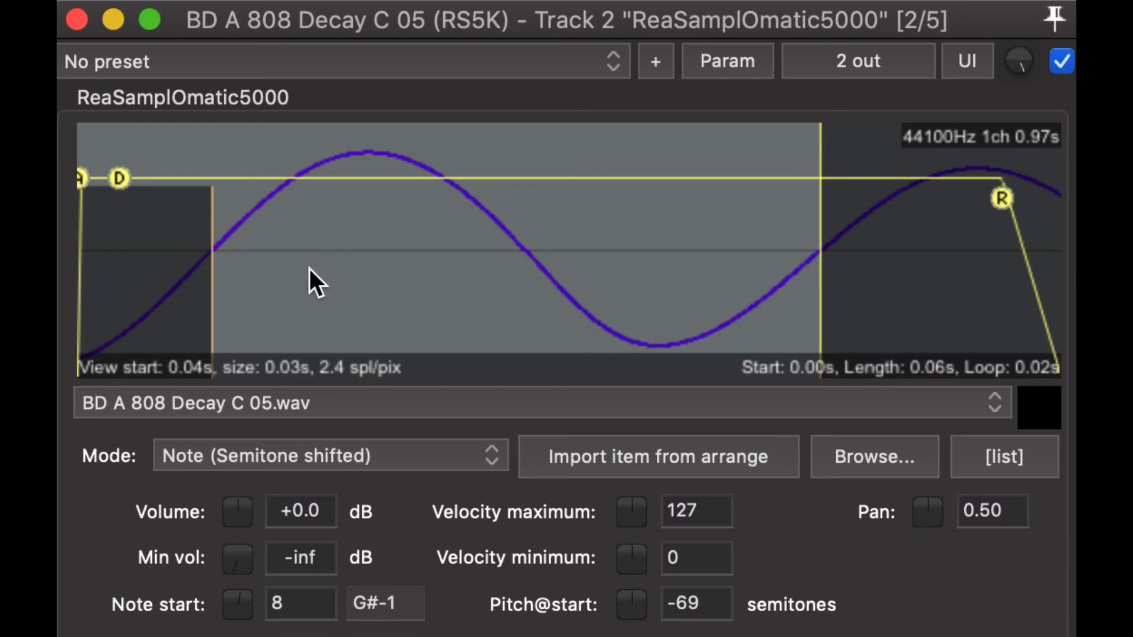
mouse_move(309, 198)
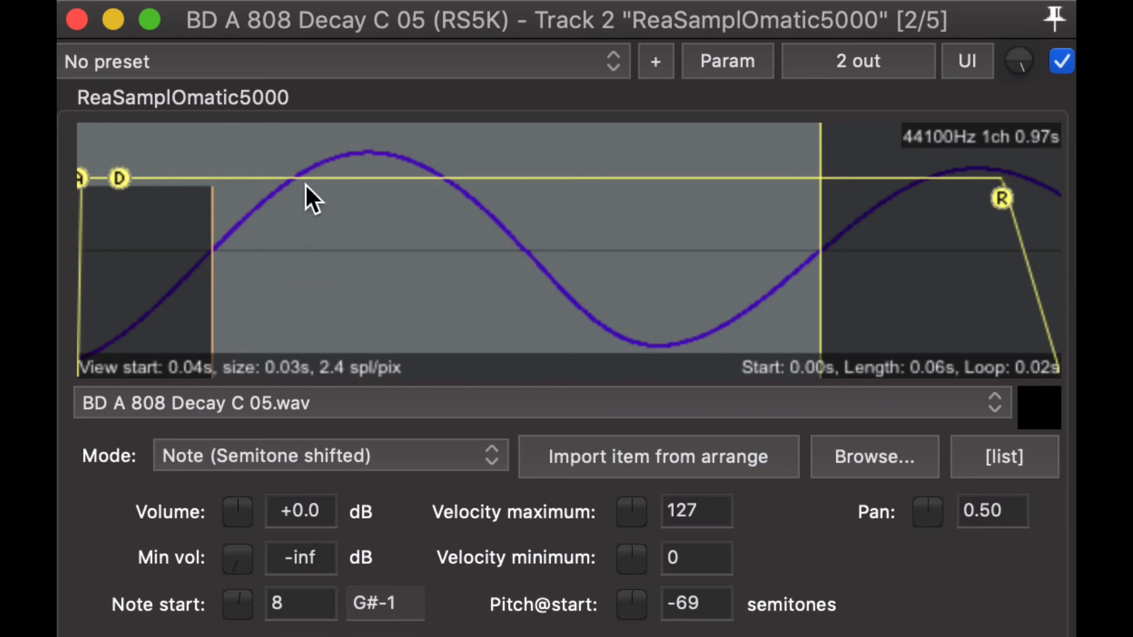
mouse_move(804, 278)
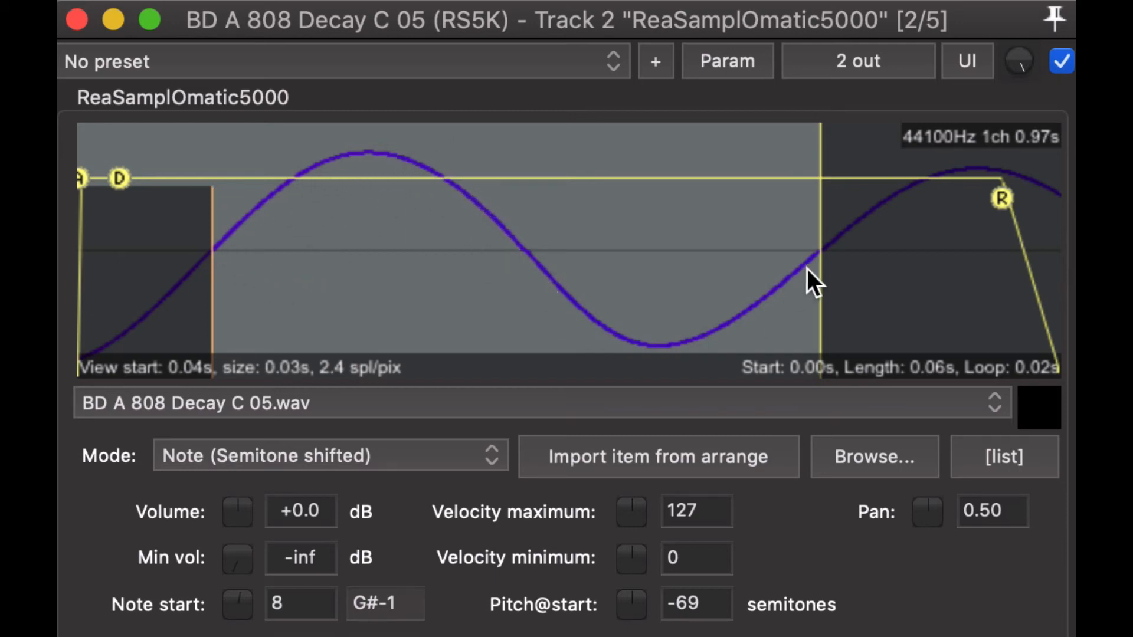
mouse_move(863, 266)
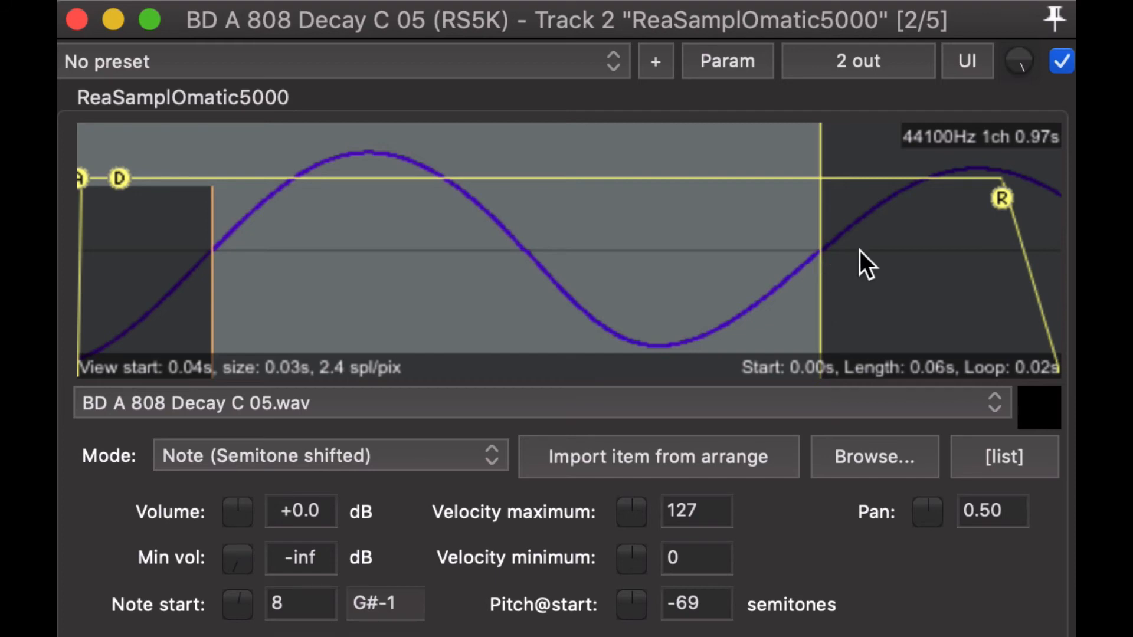
mouse_move(218, 340)
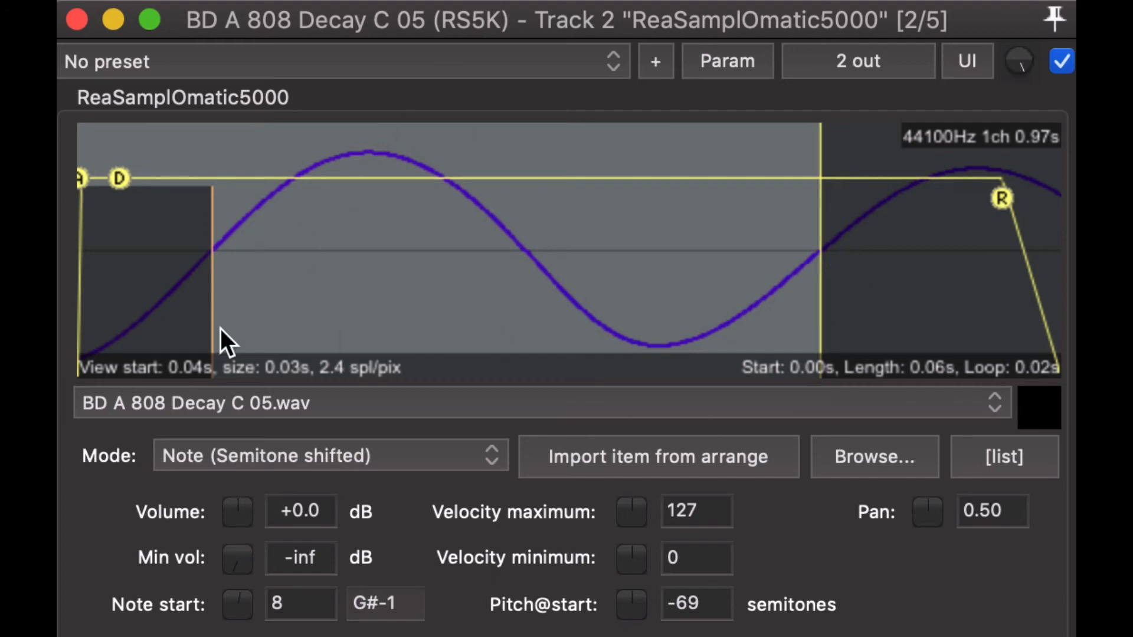
mouse_move(203, 226)
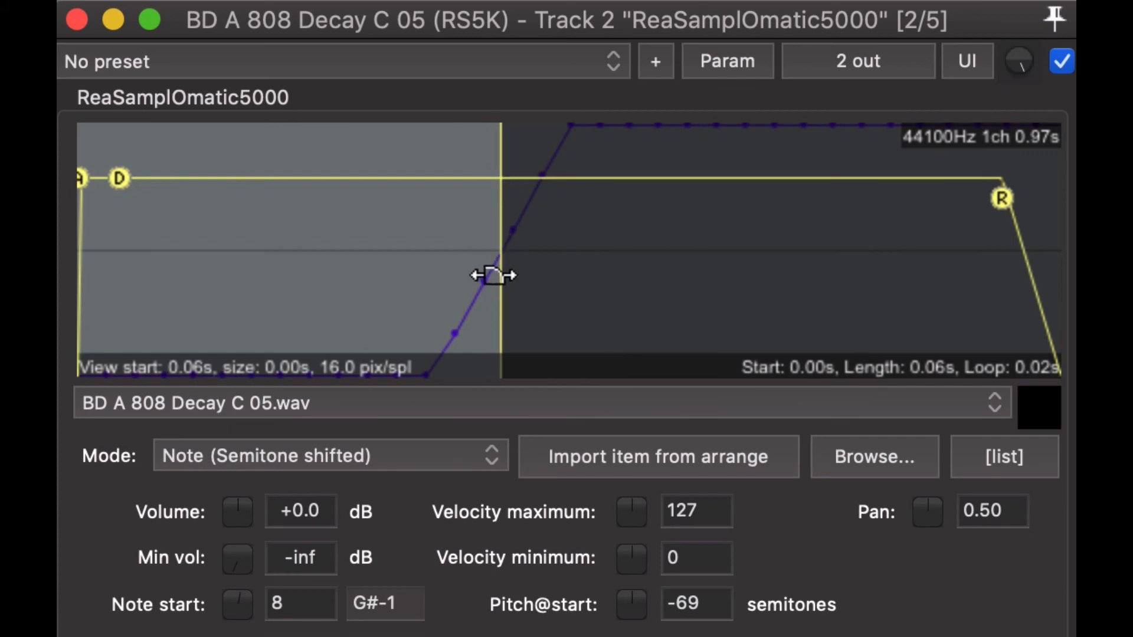
mouse_move(492, 310)
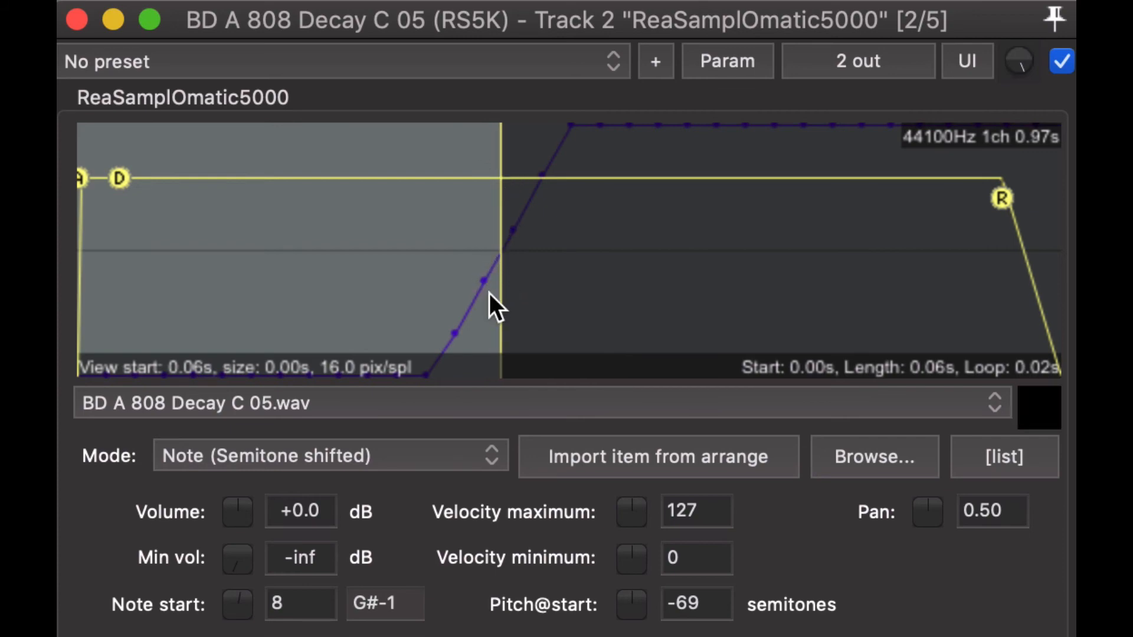
mouse_move(500, 201)
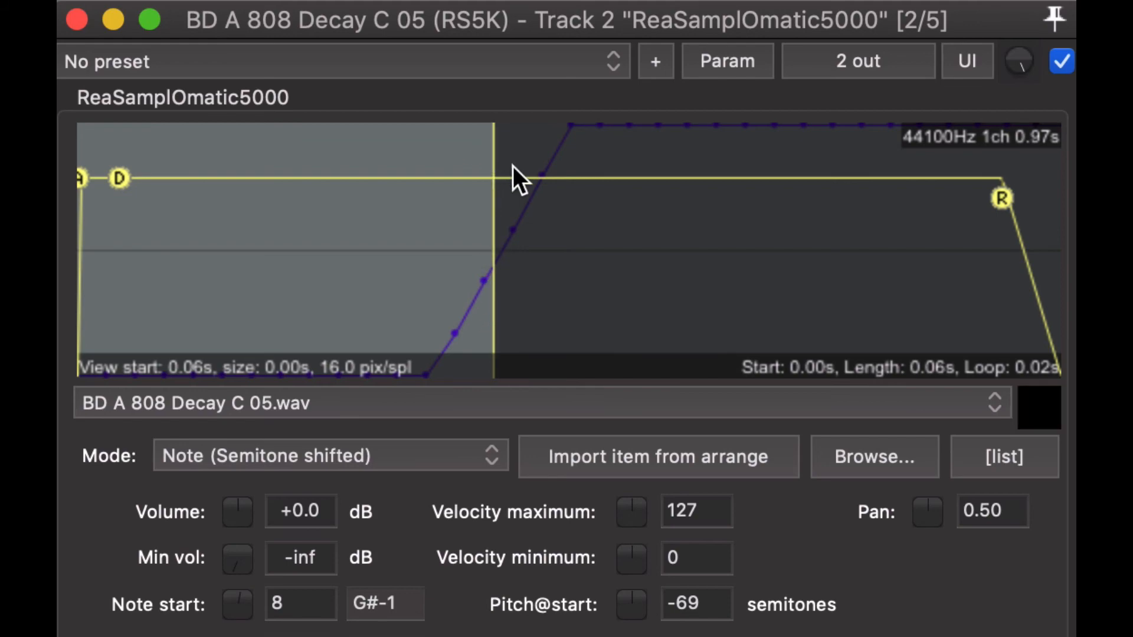
mouse_move(492, 158)
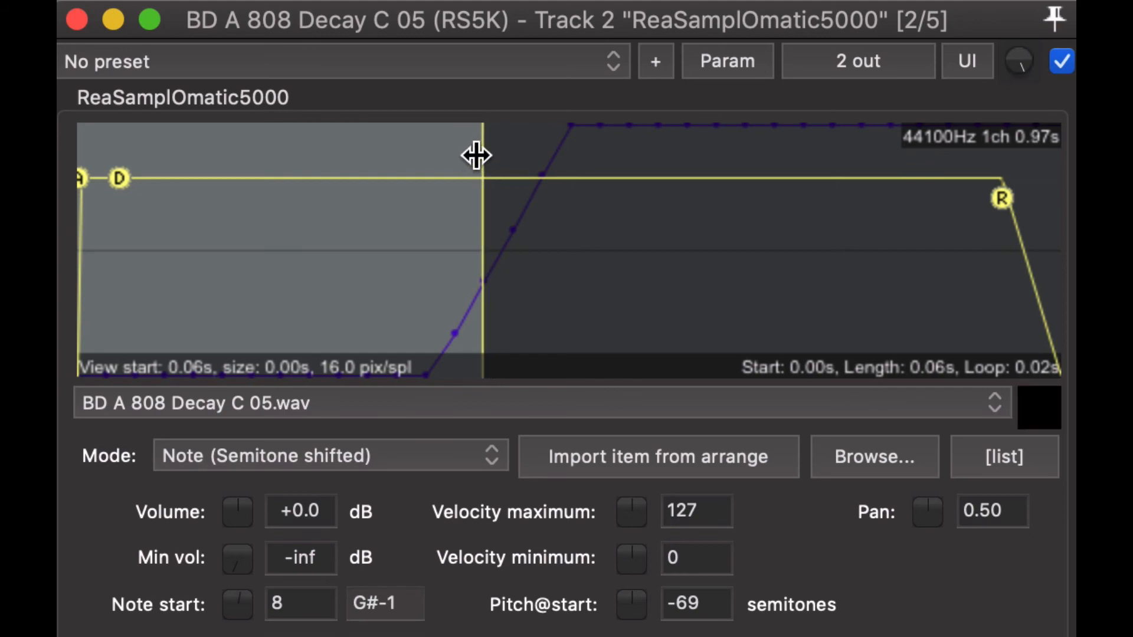
mouse_move(566, 55)
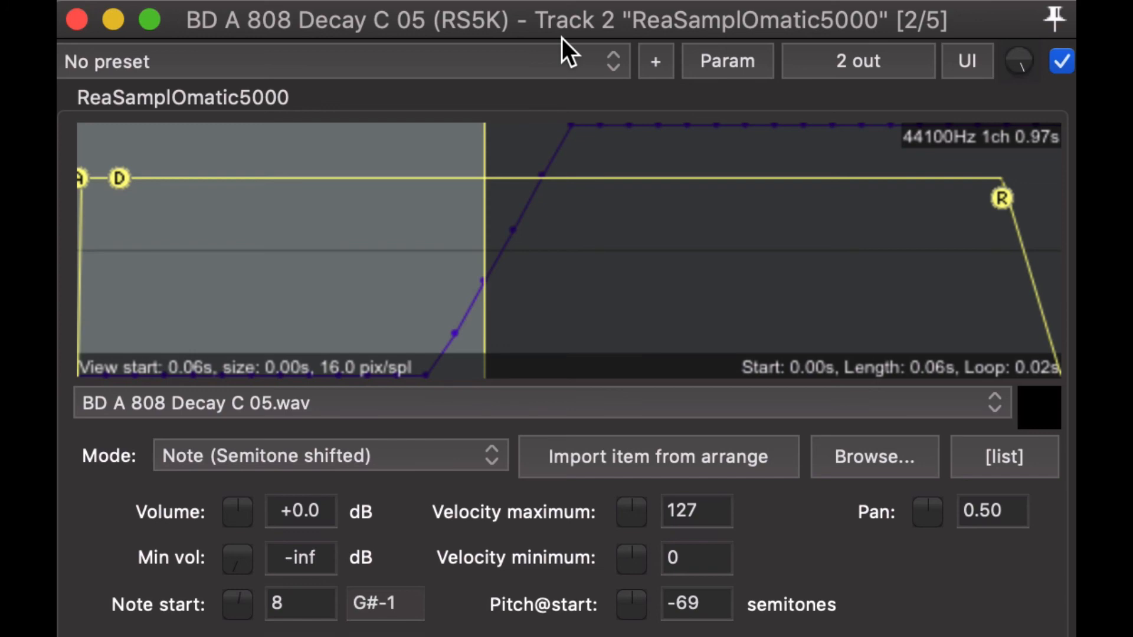
mouse_move(477, 155)
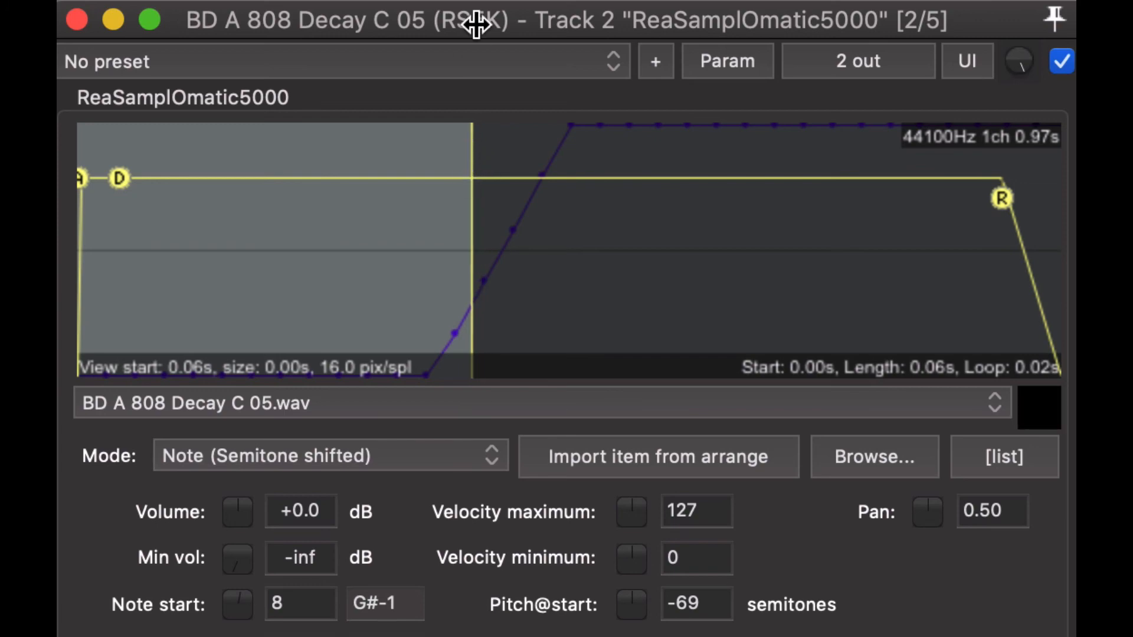
mouse_move(548, 333)
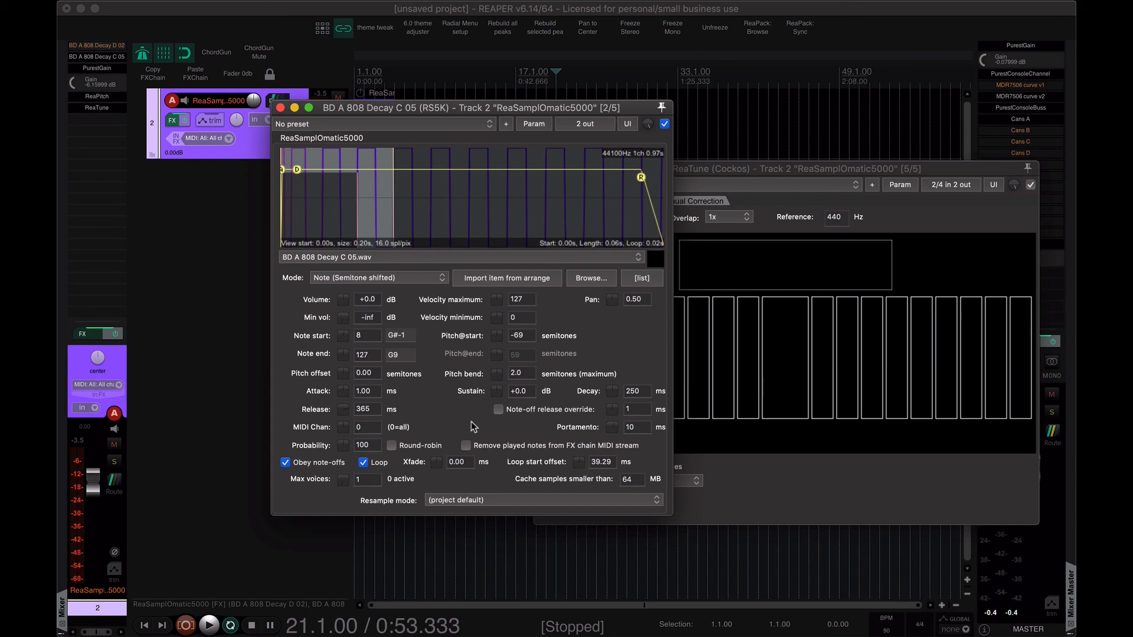
- Raise the Release field from 365 ms to 432 ms
left_click_drag(469, 108, 474, 90)
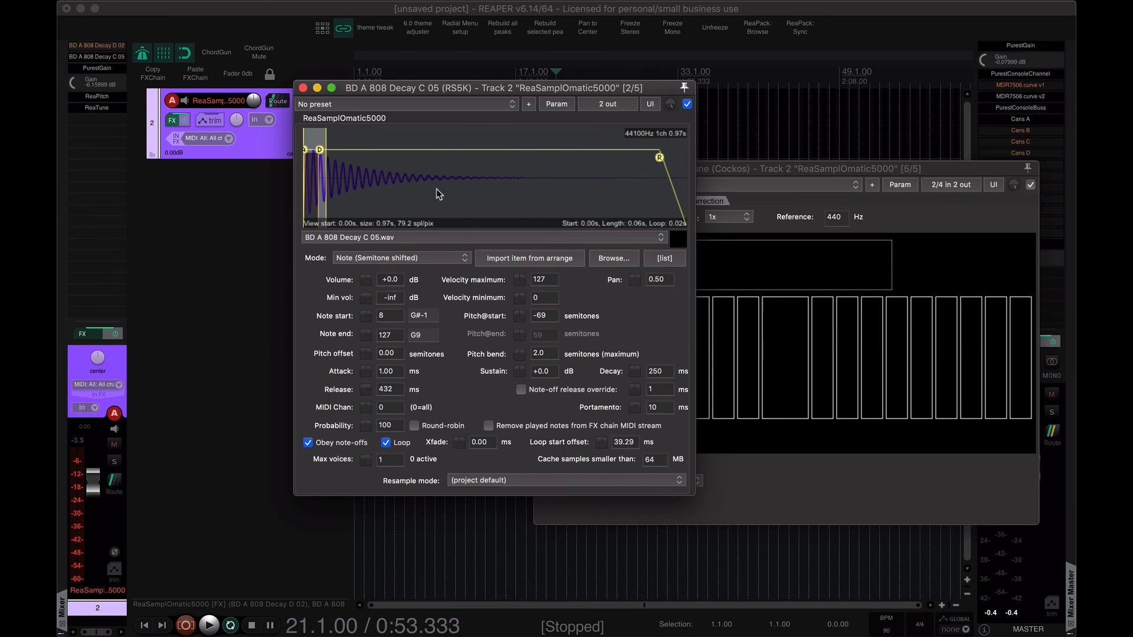
mouse_move(449, 136)
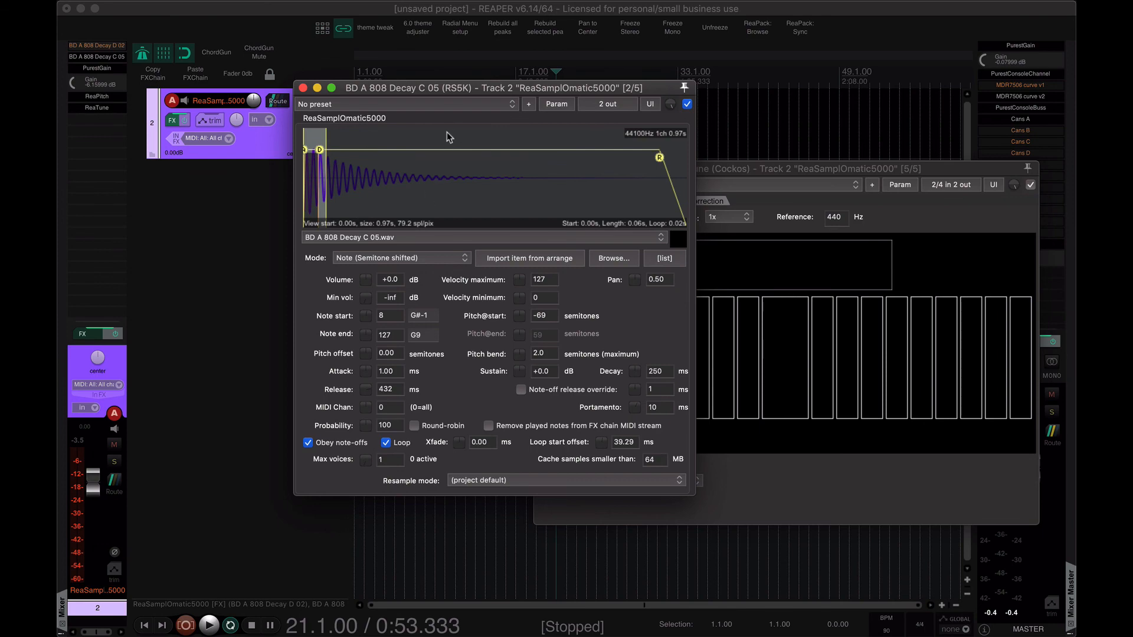